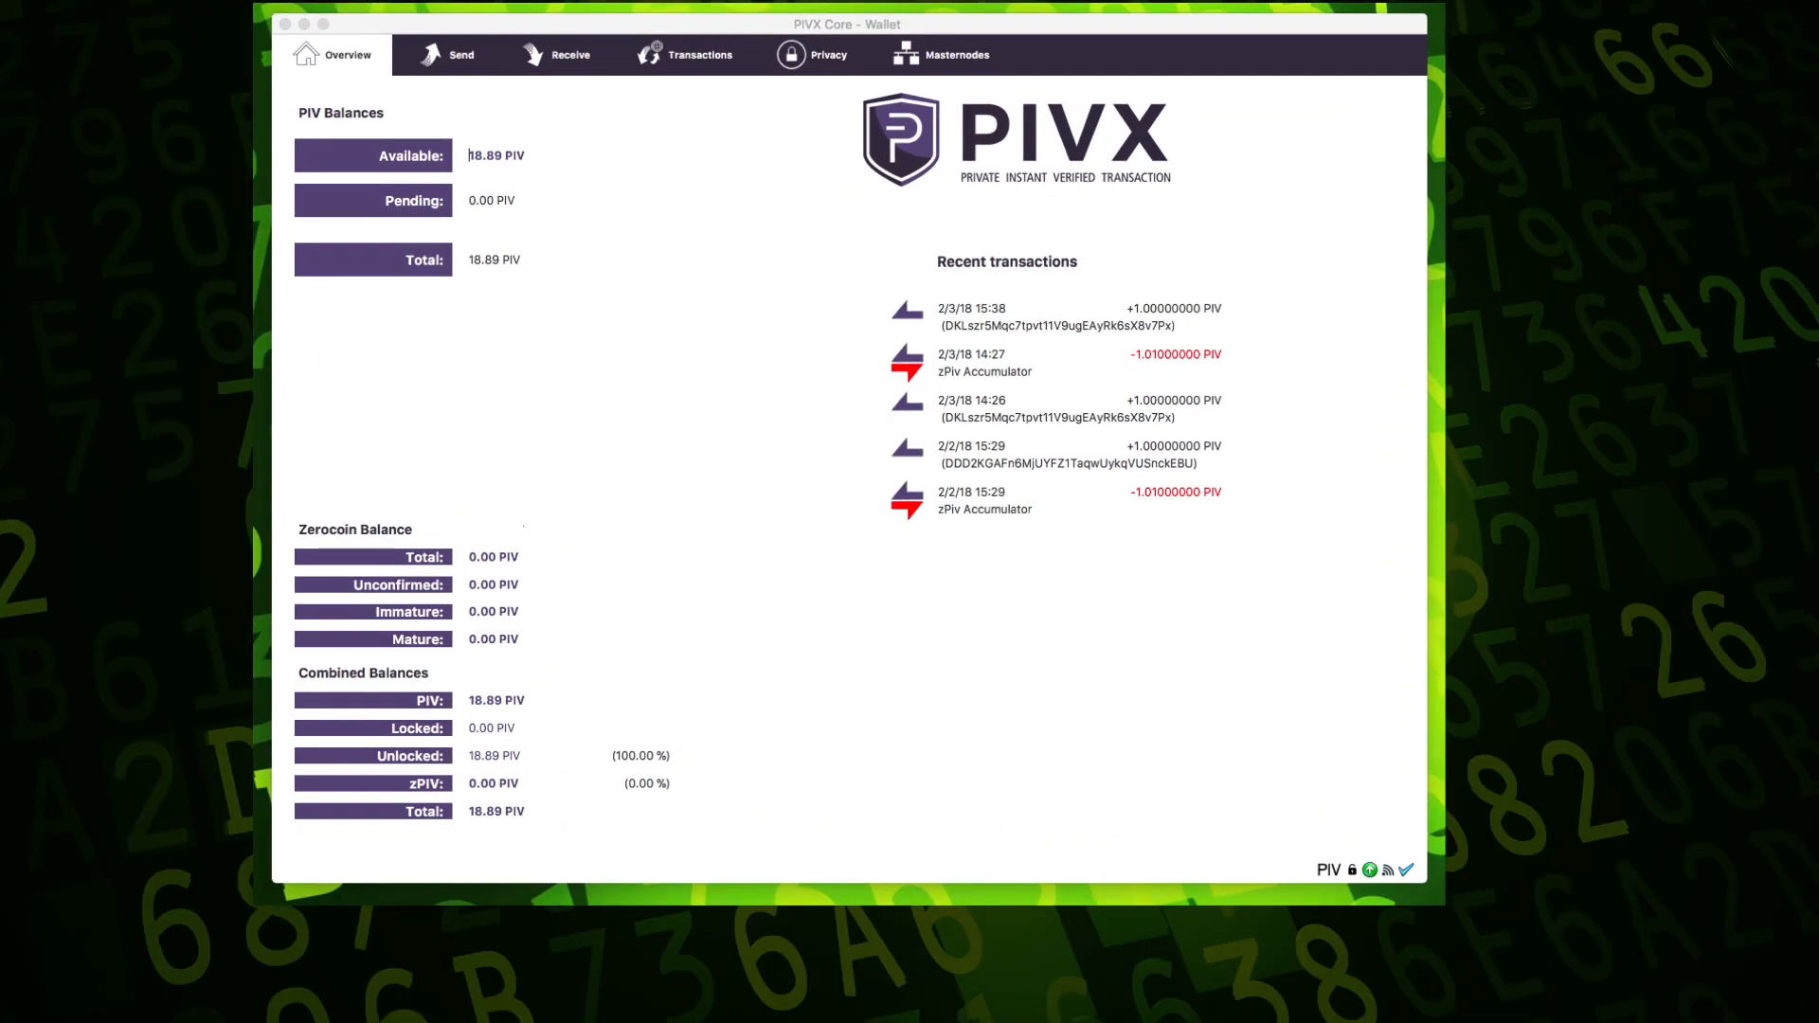
{"action": "mouse_move", "coordinate": [777, 433]}
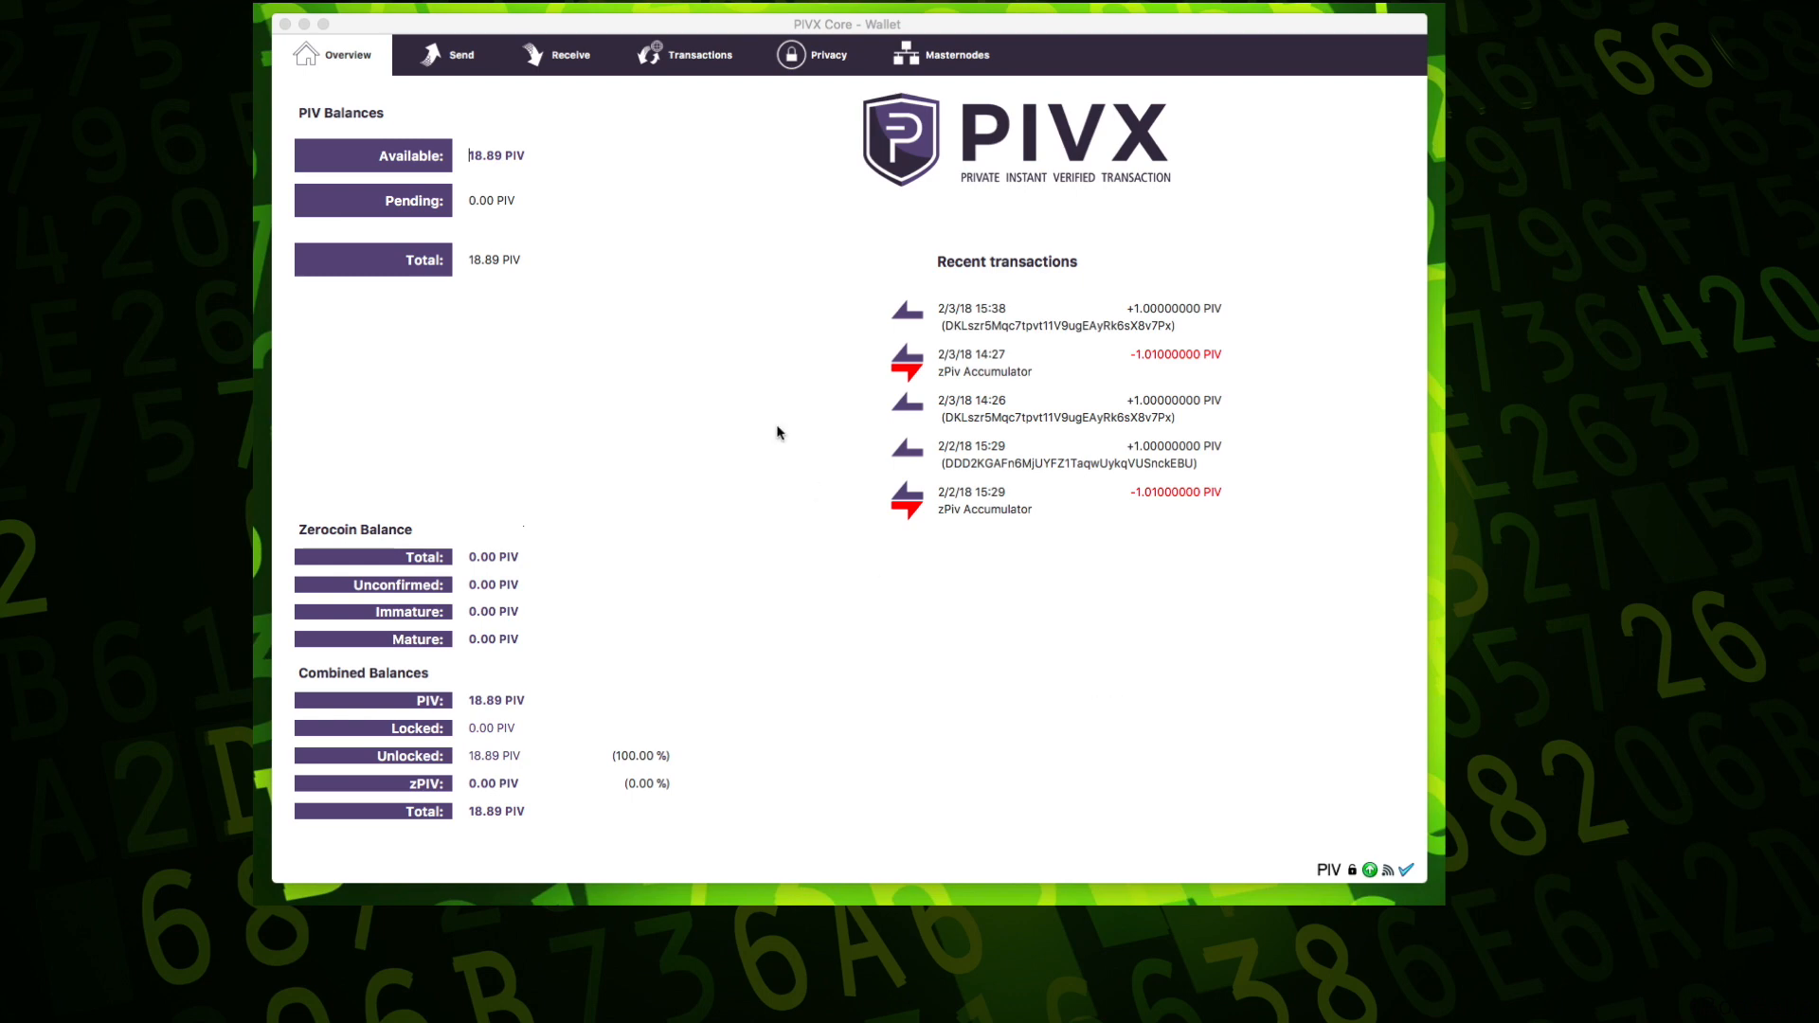
{"action": "mouse_move", "coordinate": [562, 253]}
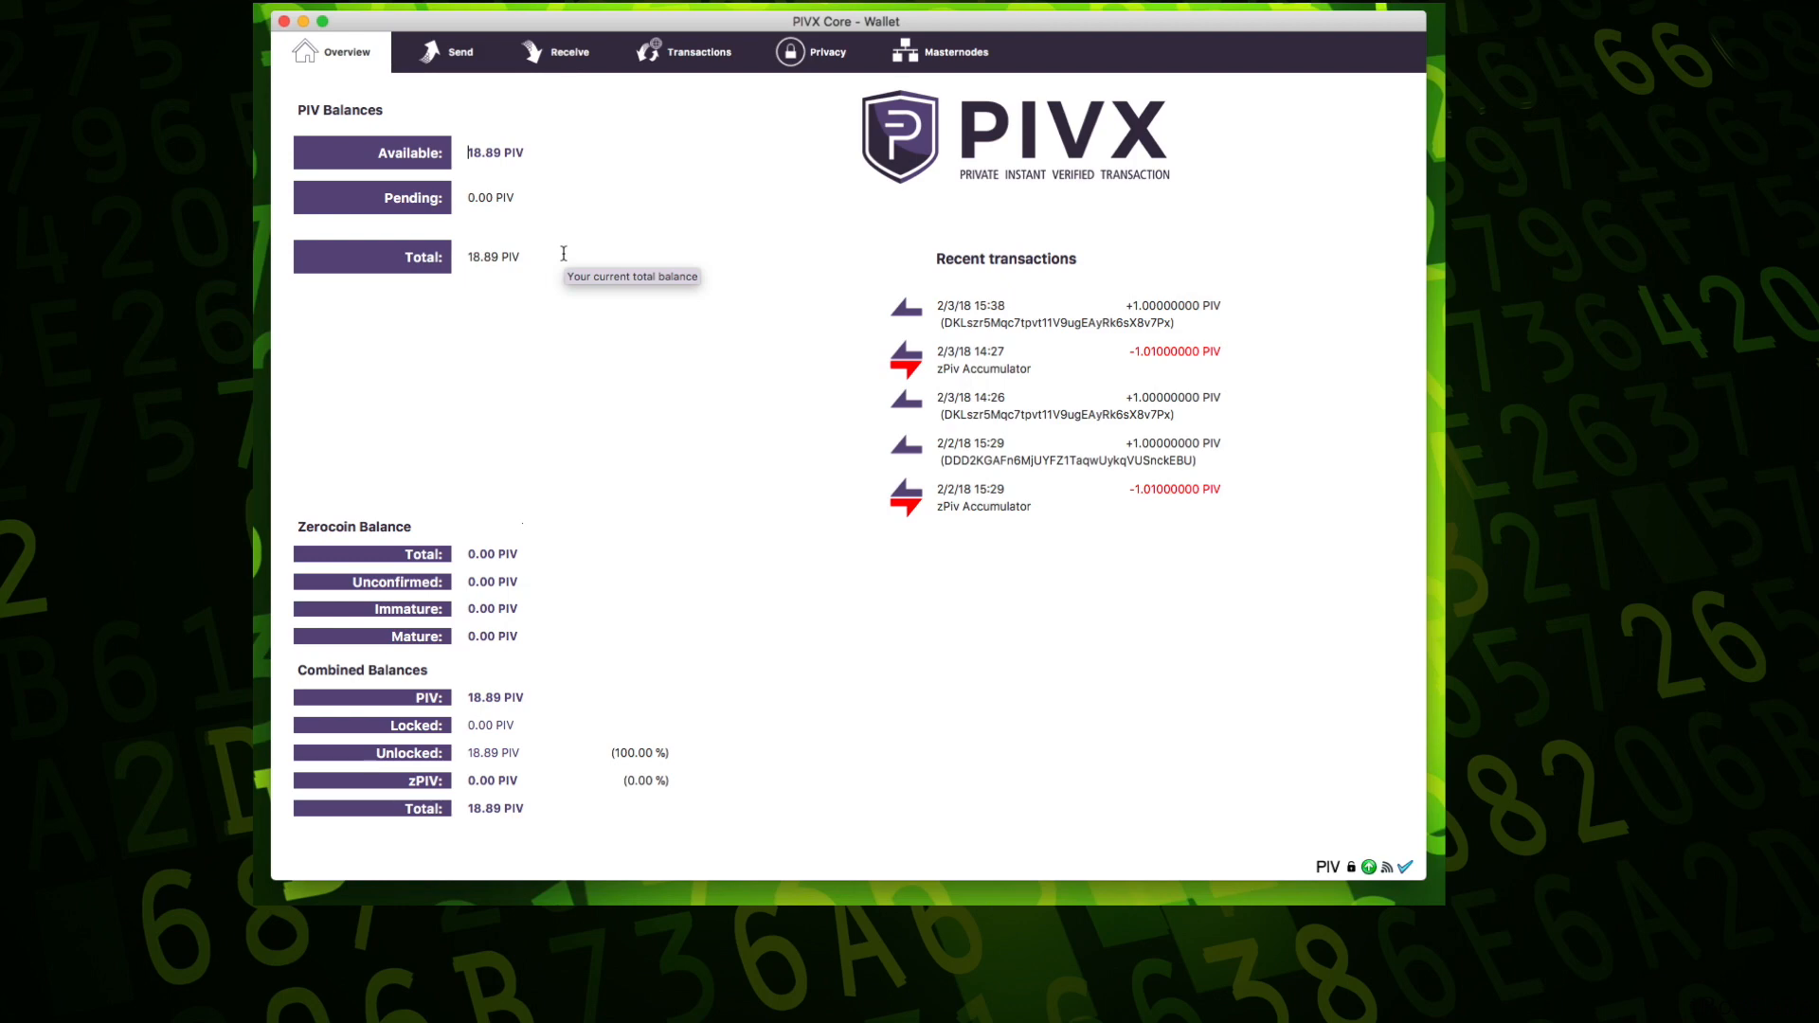
{"action": "mouse_move", "coordinate": [625, 369]}
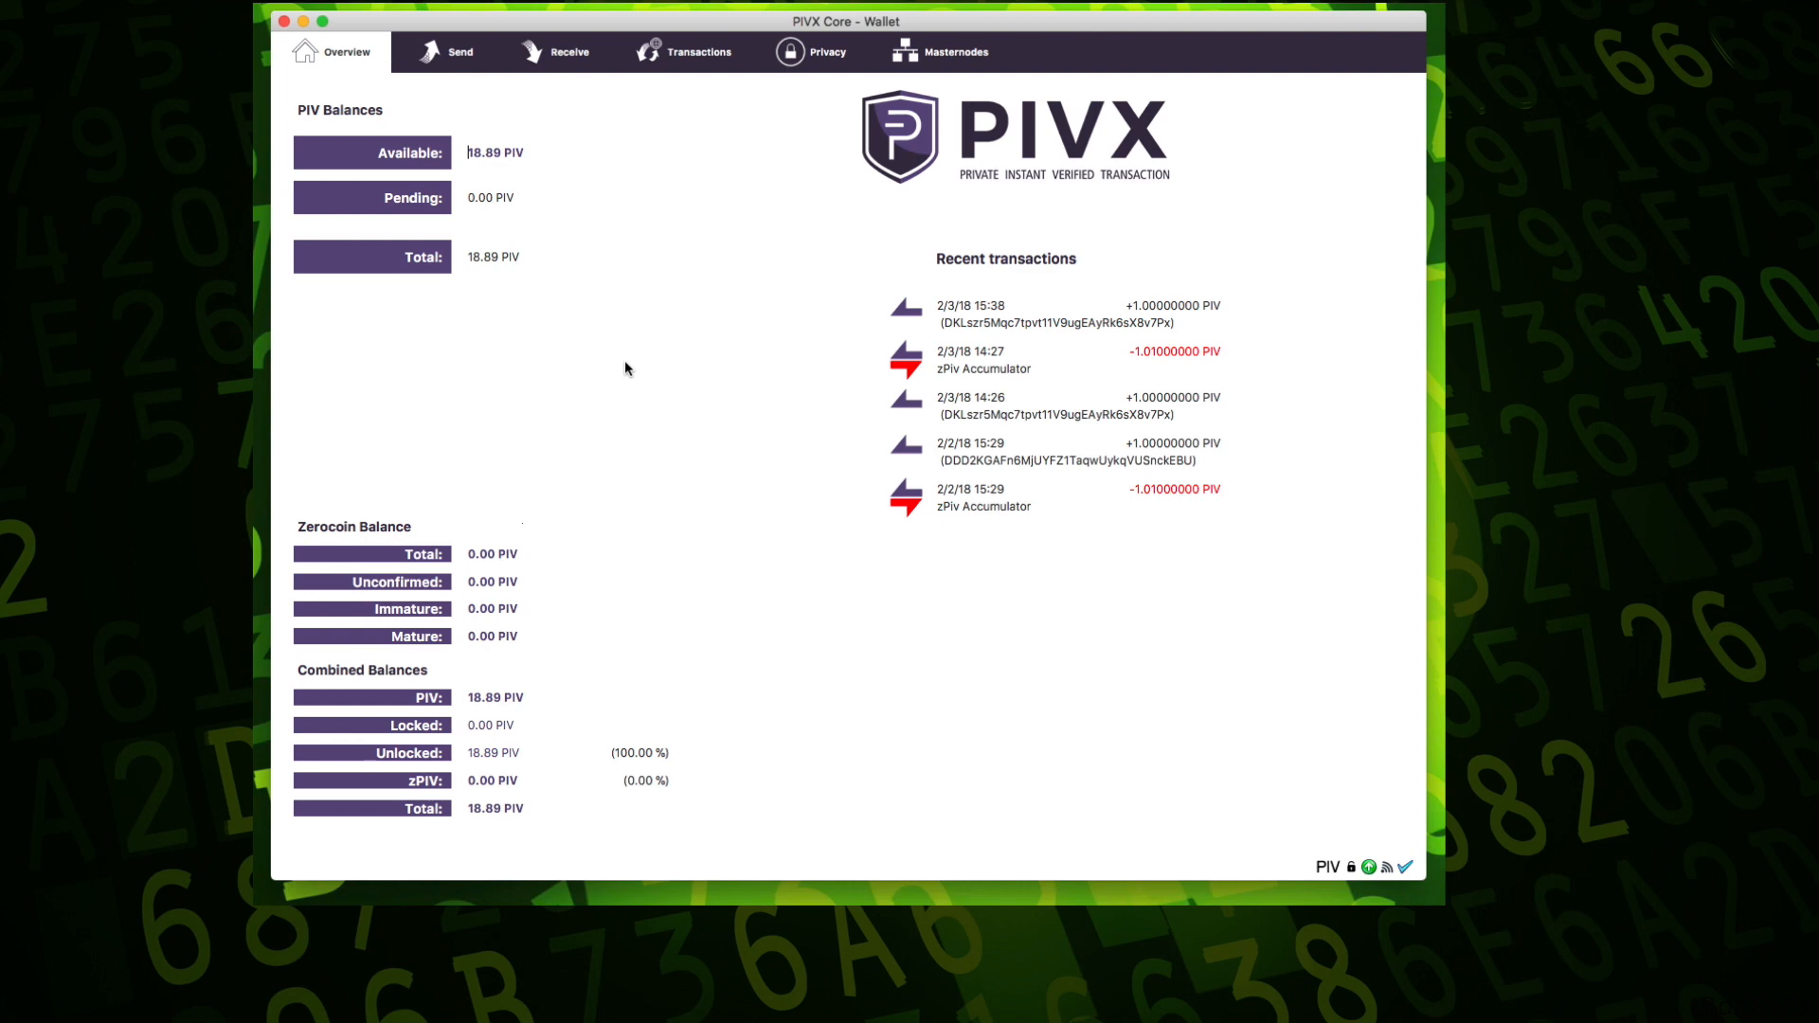
{"action": "mouse_move", "coordinate": [882, 33]}
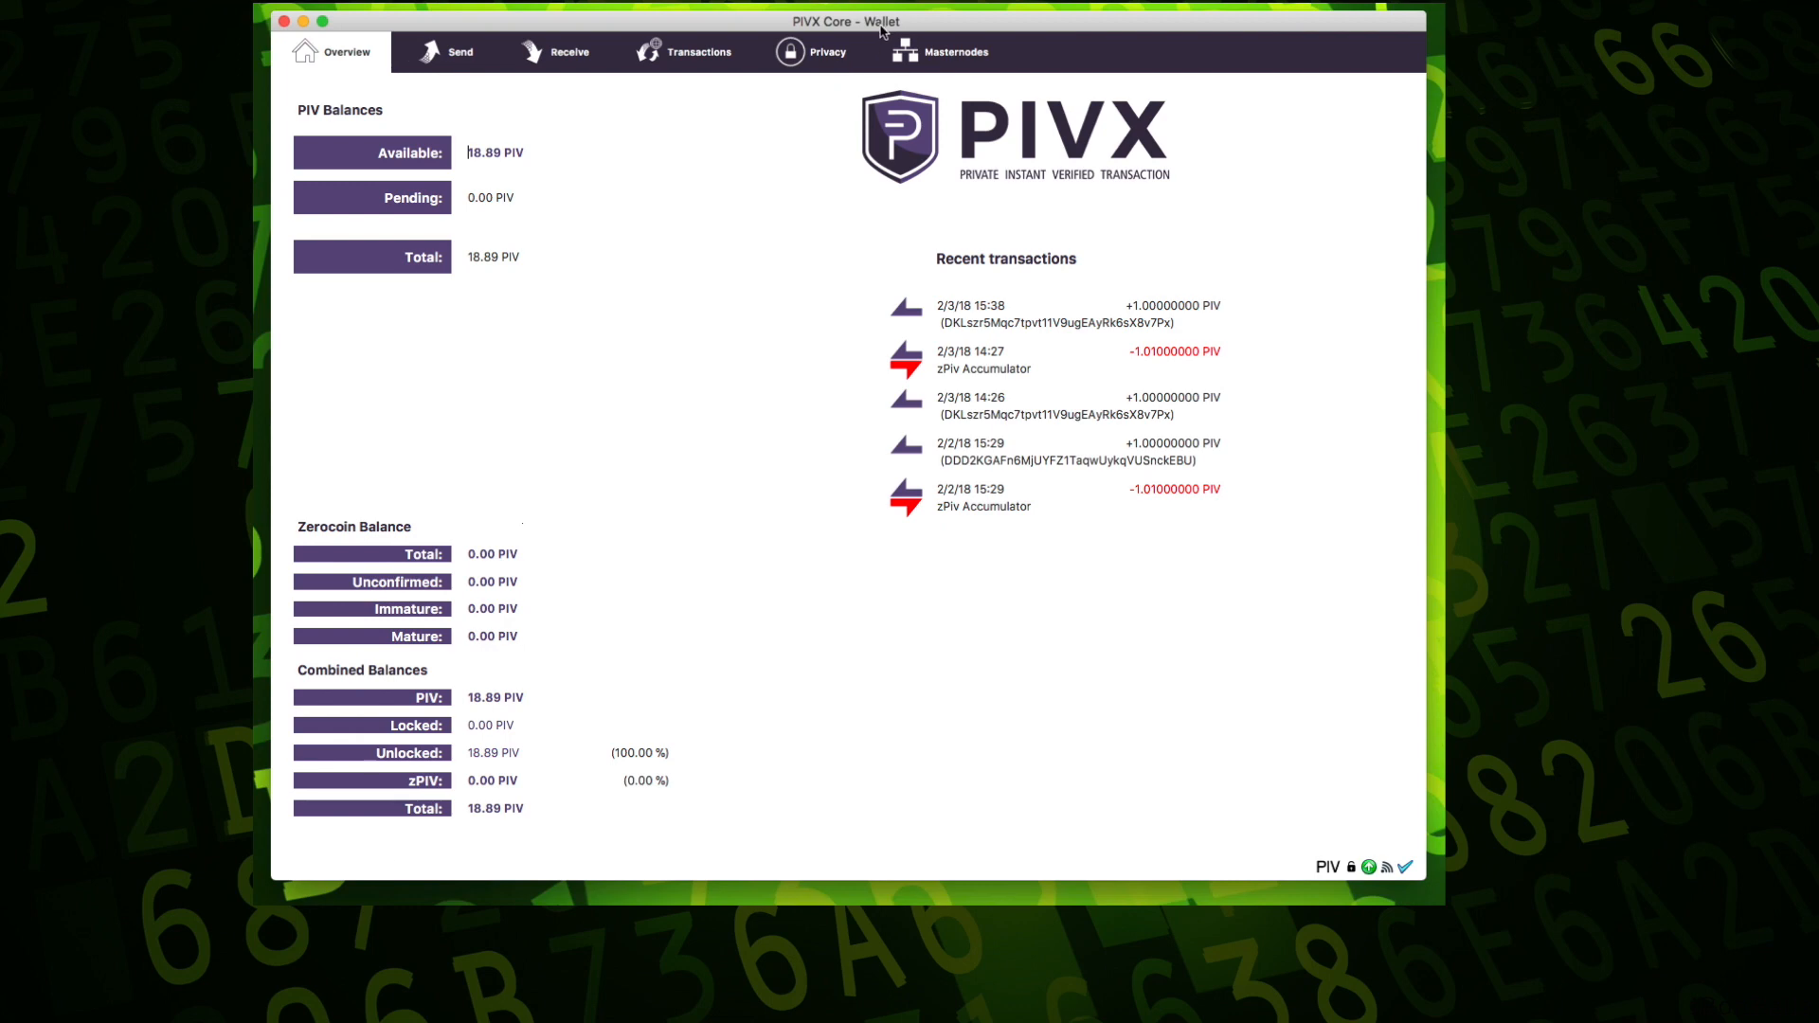
{"action": "mouse_move", "coordinate": [807, 190]}
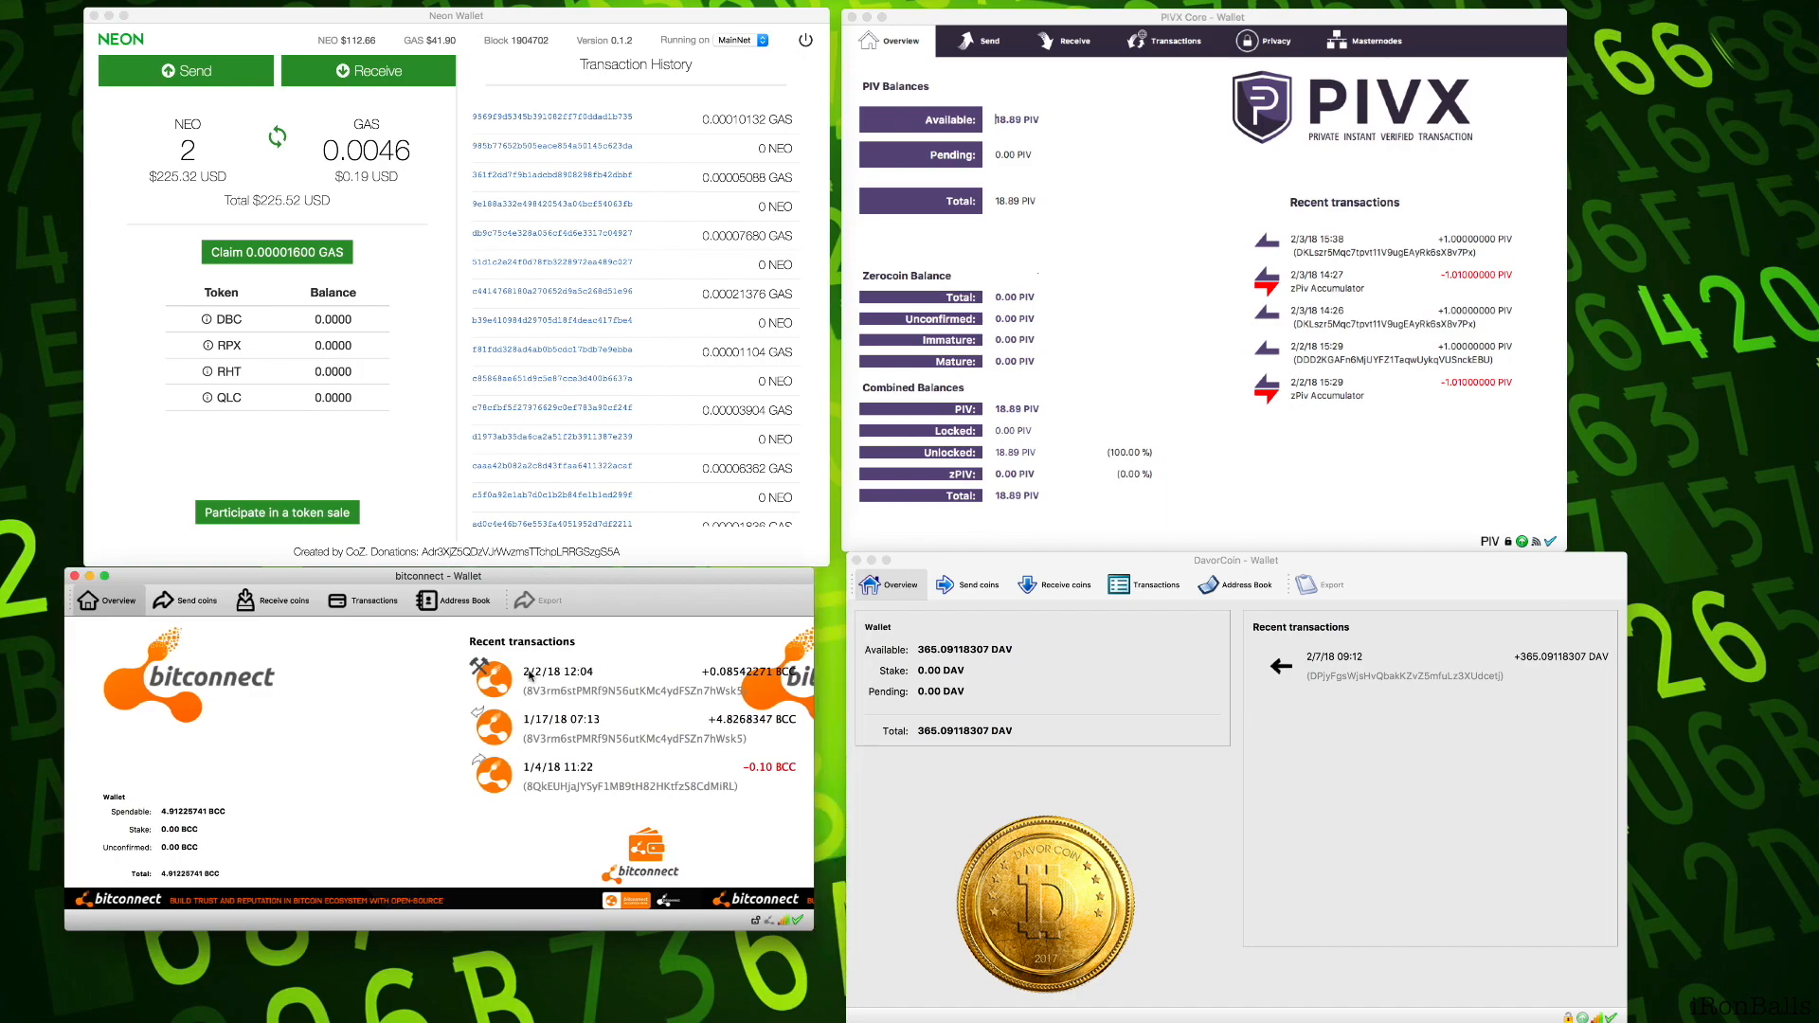
Step: Run getstakingstatus in the RPC console, reporting mintable coins false and staking false
{"action": "left_click", "coordinate": [370, 599]}
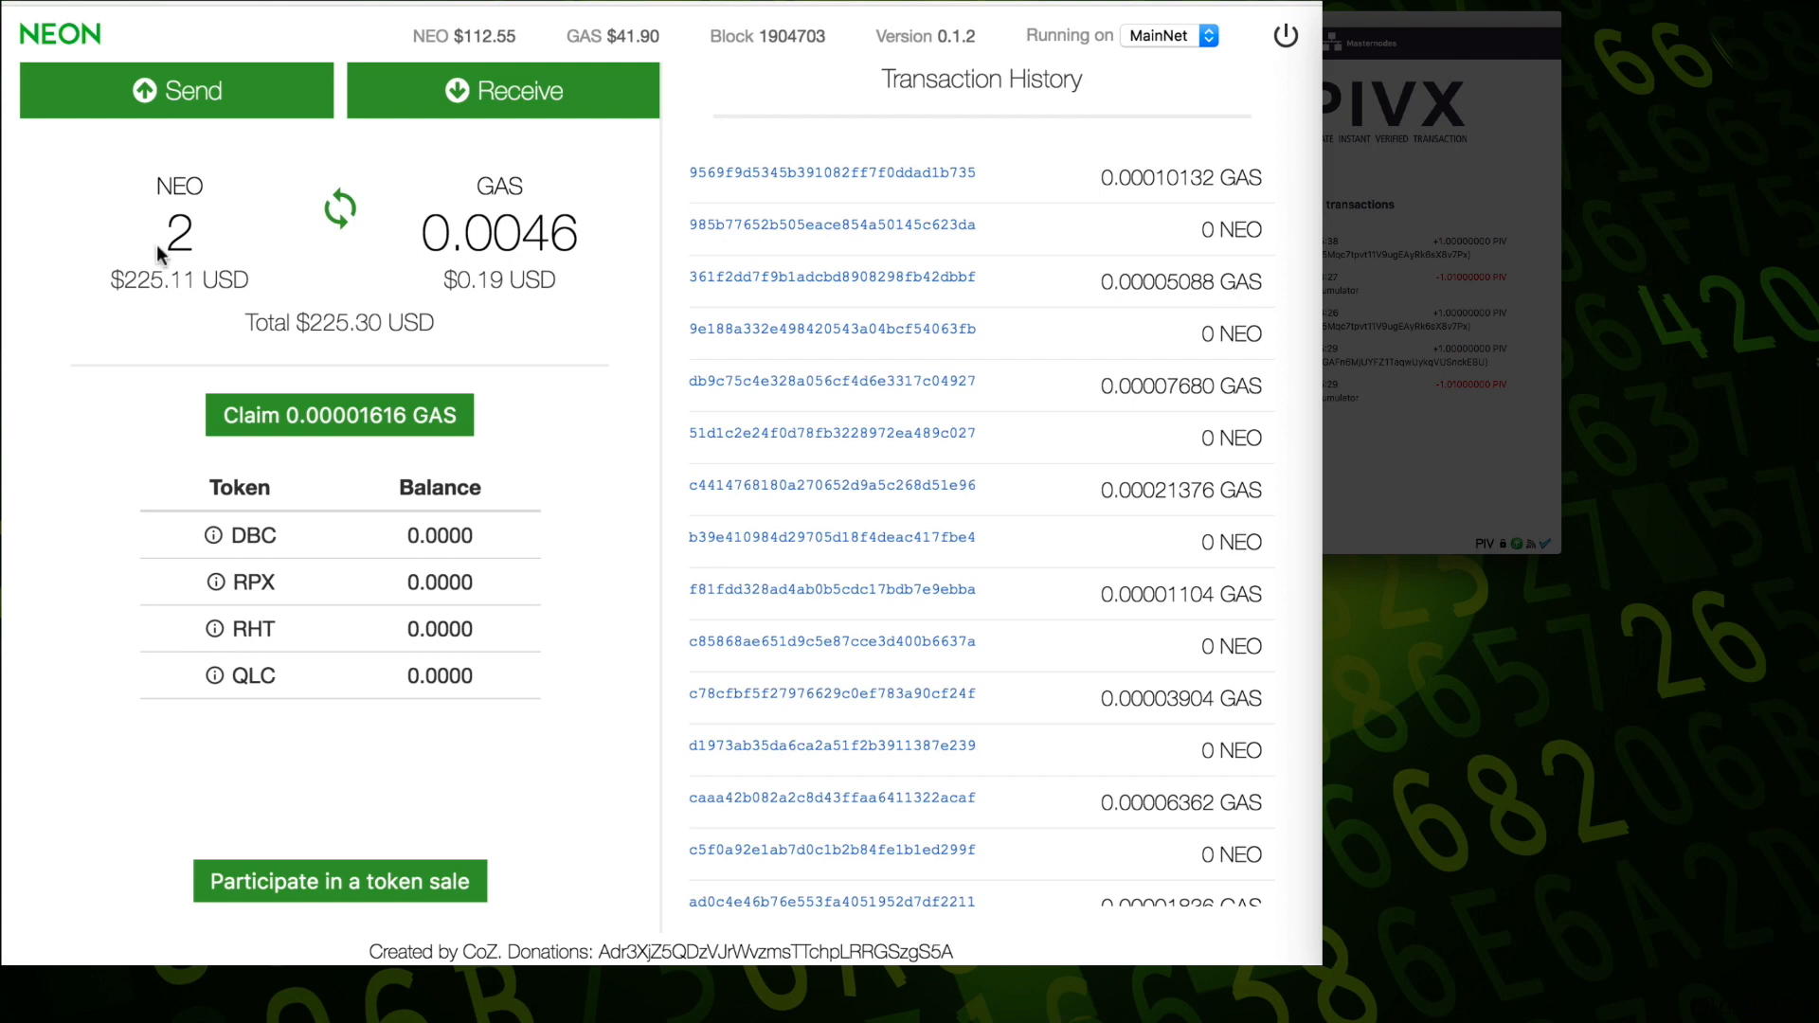
{"action": "left_click", "coordinate": [340, 415]}
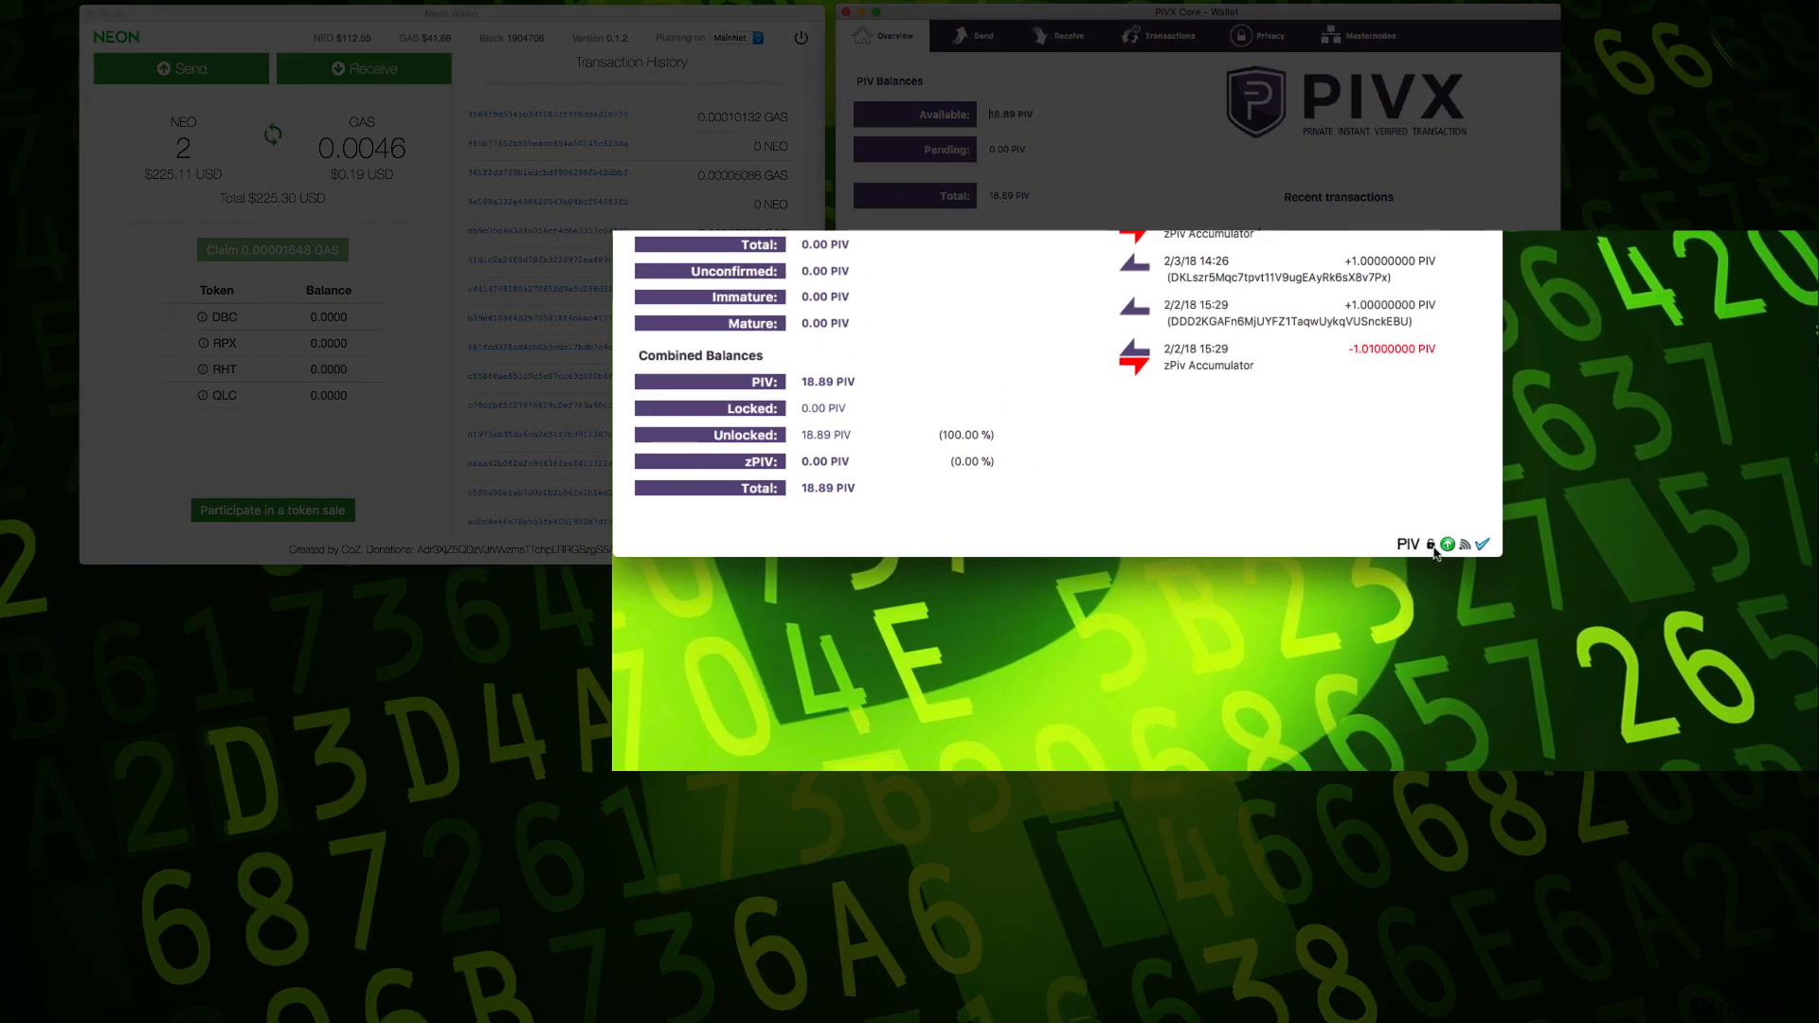
{"action": "mouse_move", "coordinate": [1430, 543]}
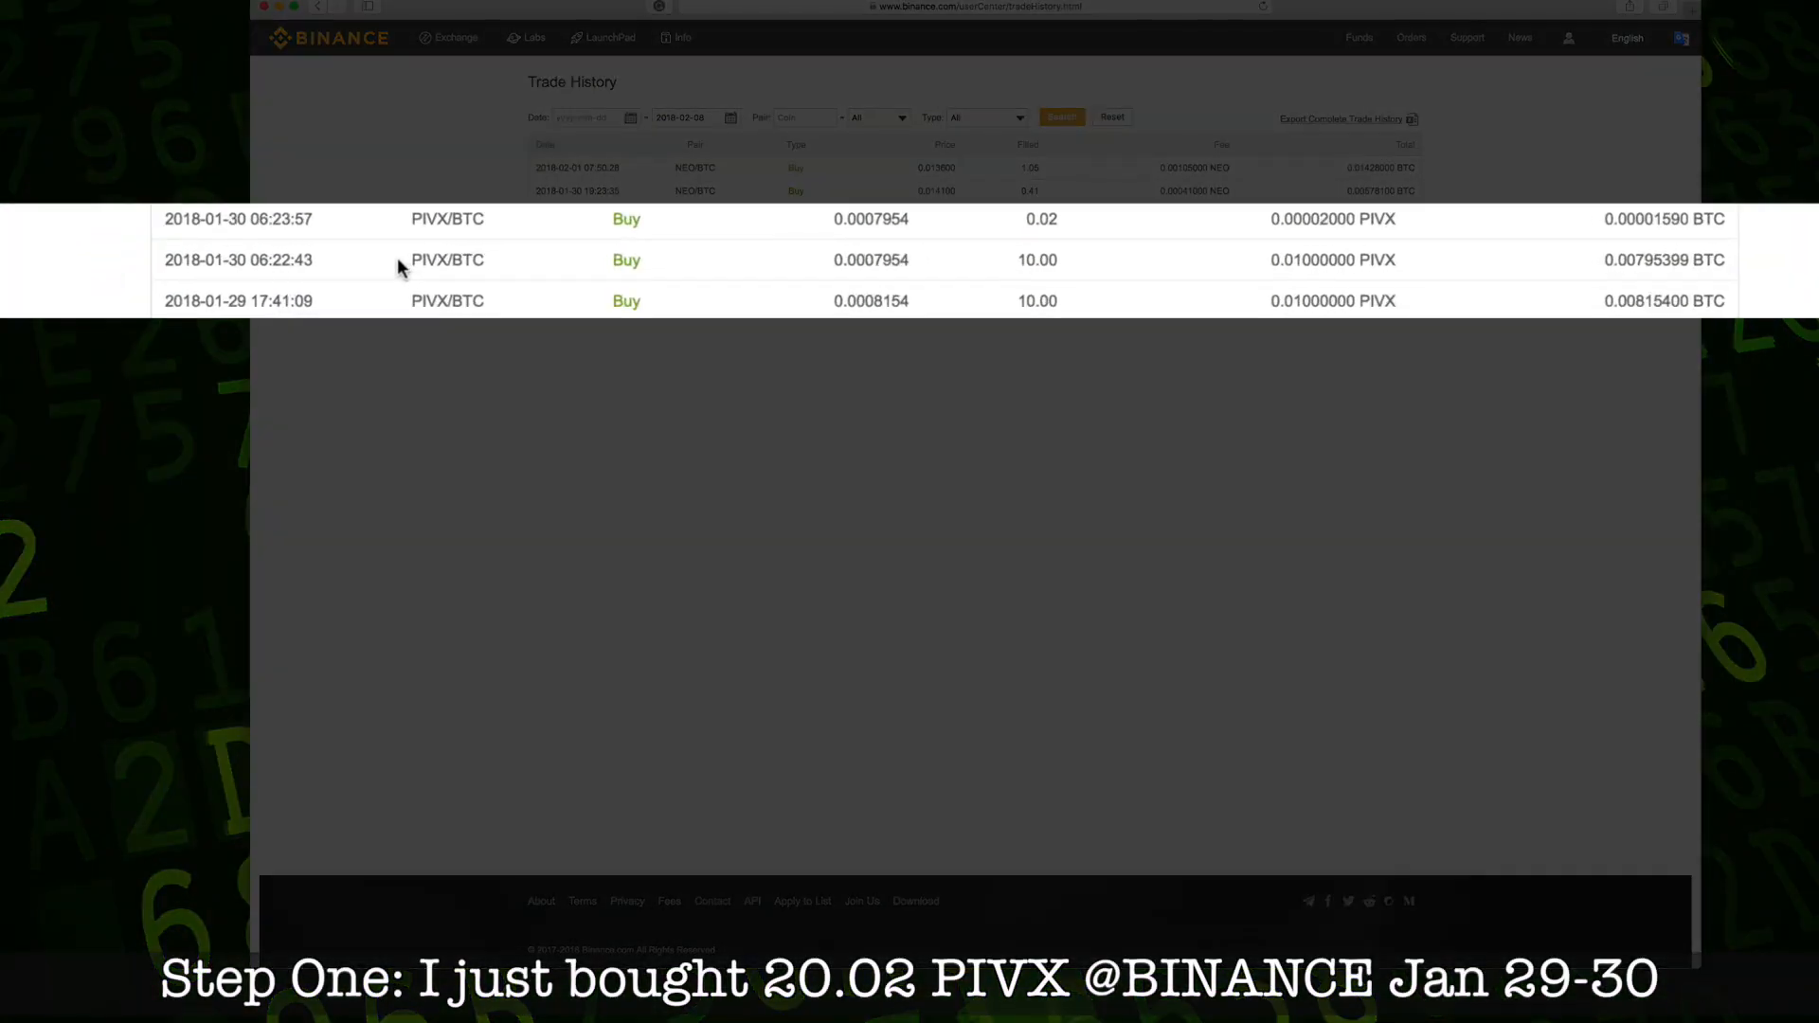
{"action": "double_click", "coordinate": [202, 300]}
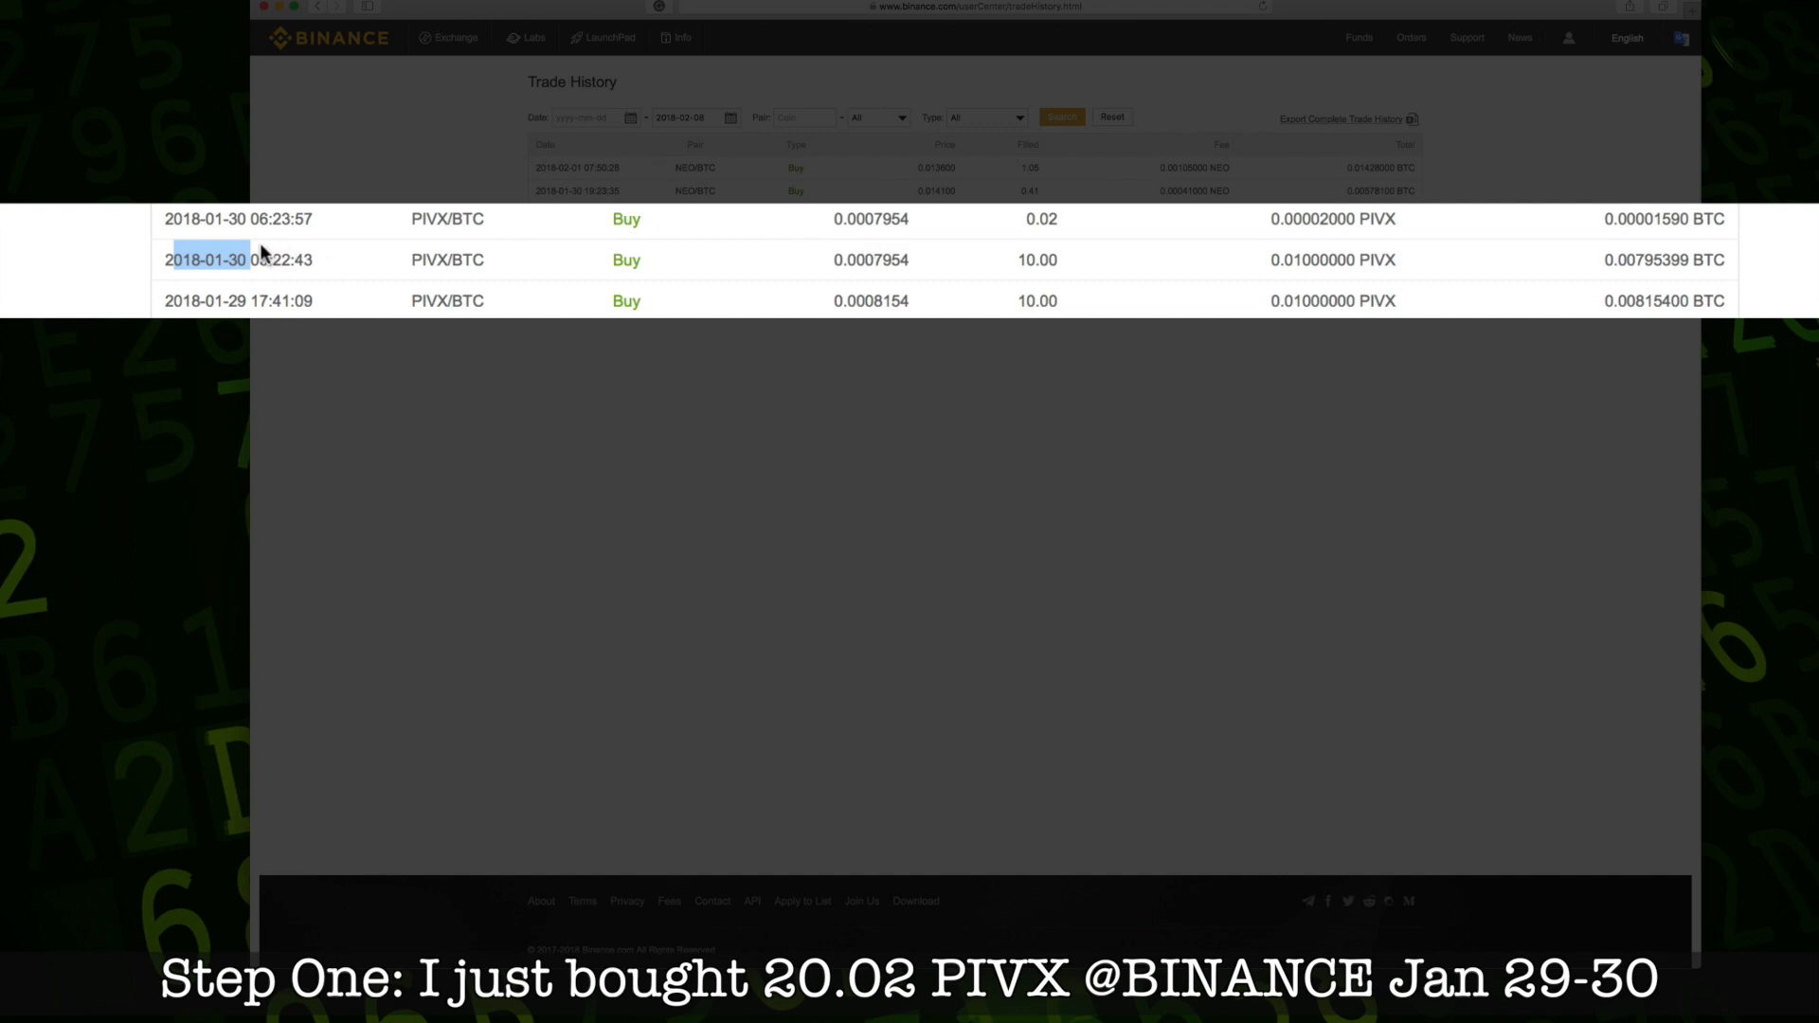
{"action": "mouse_move", "coordinate": [1061, 259]}
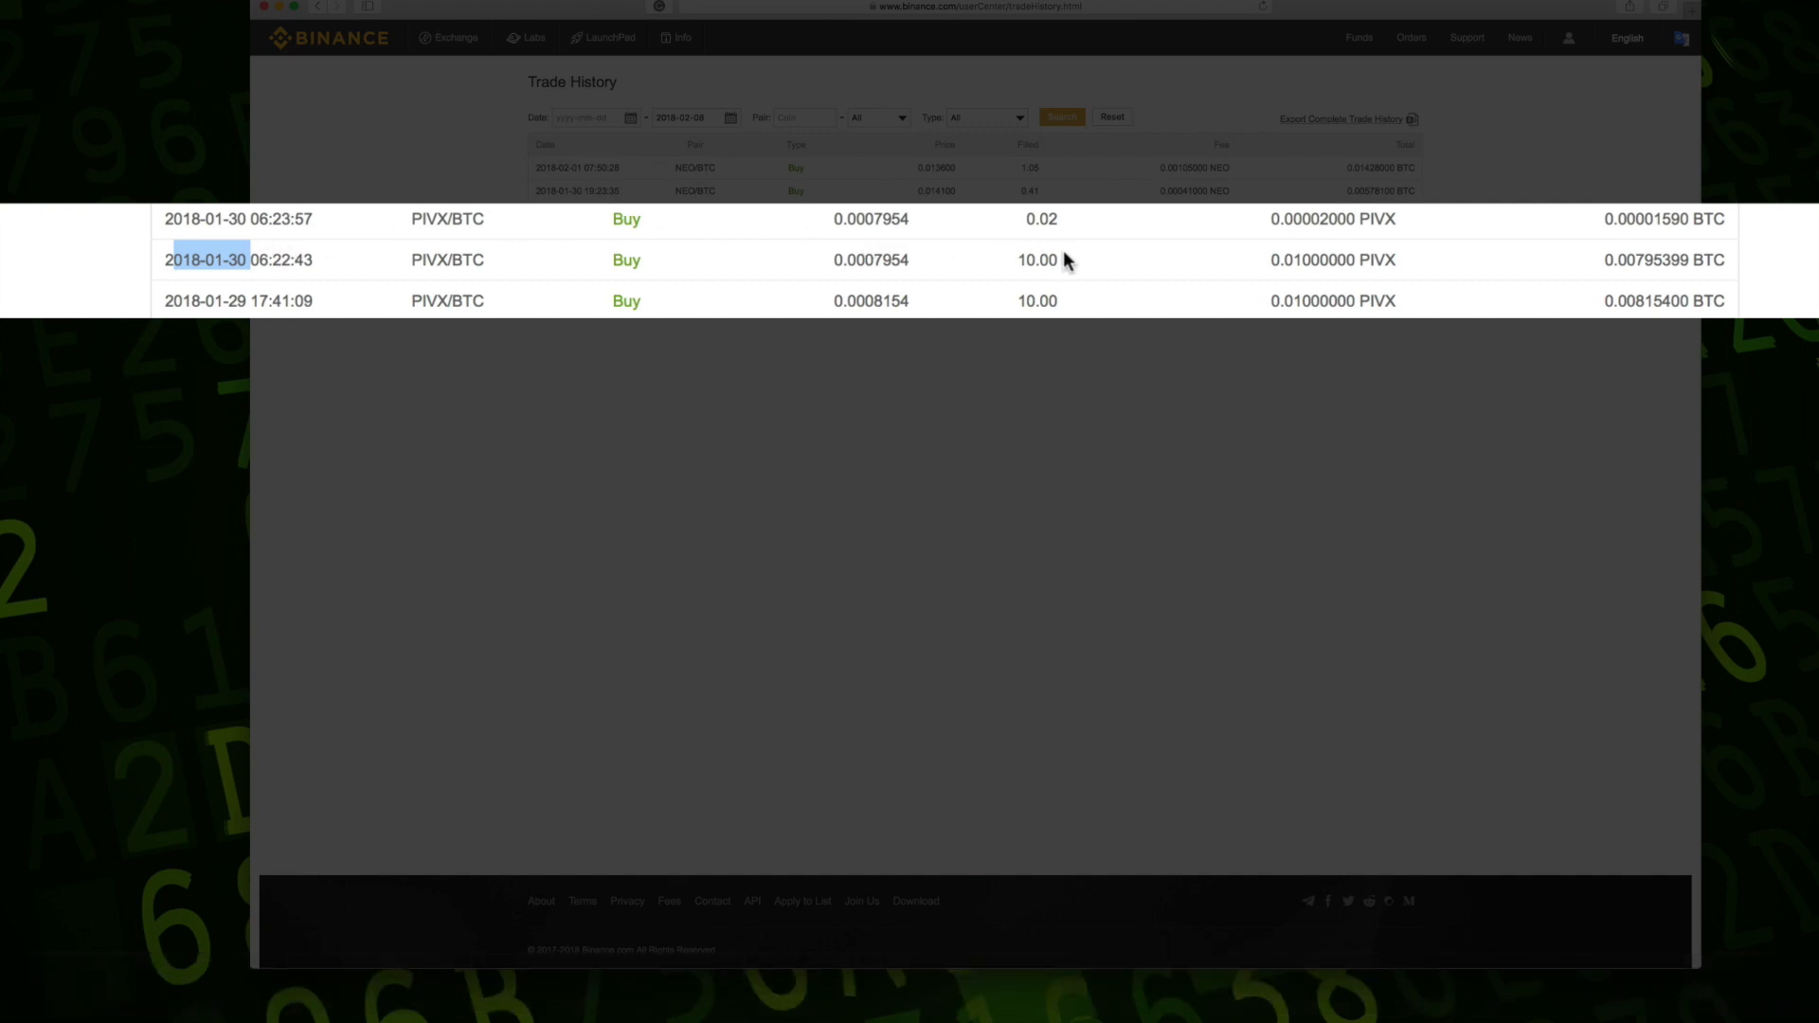
{"action": "mouse_move", "coordinate": [1049, 221]}
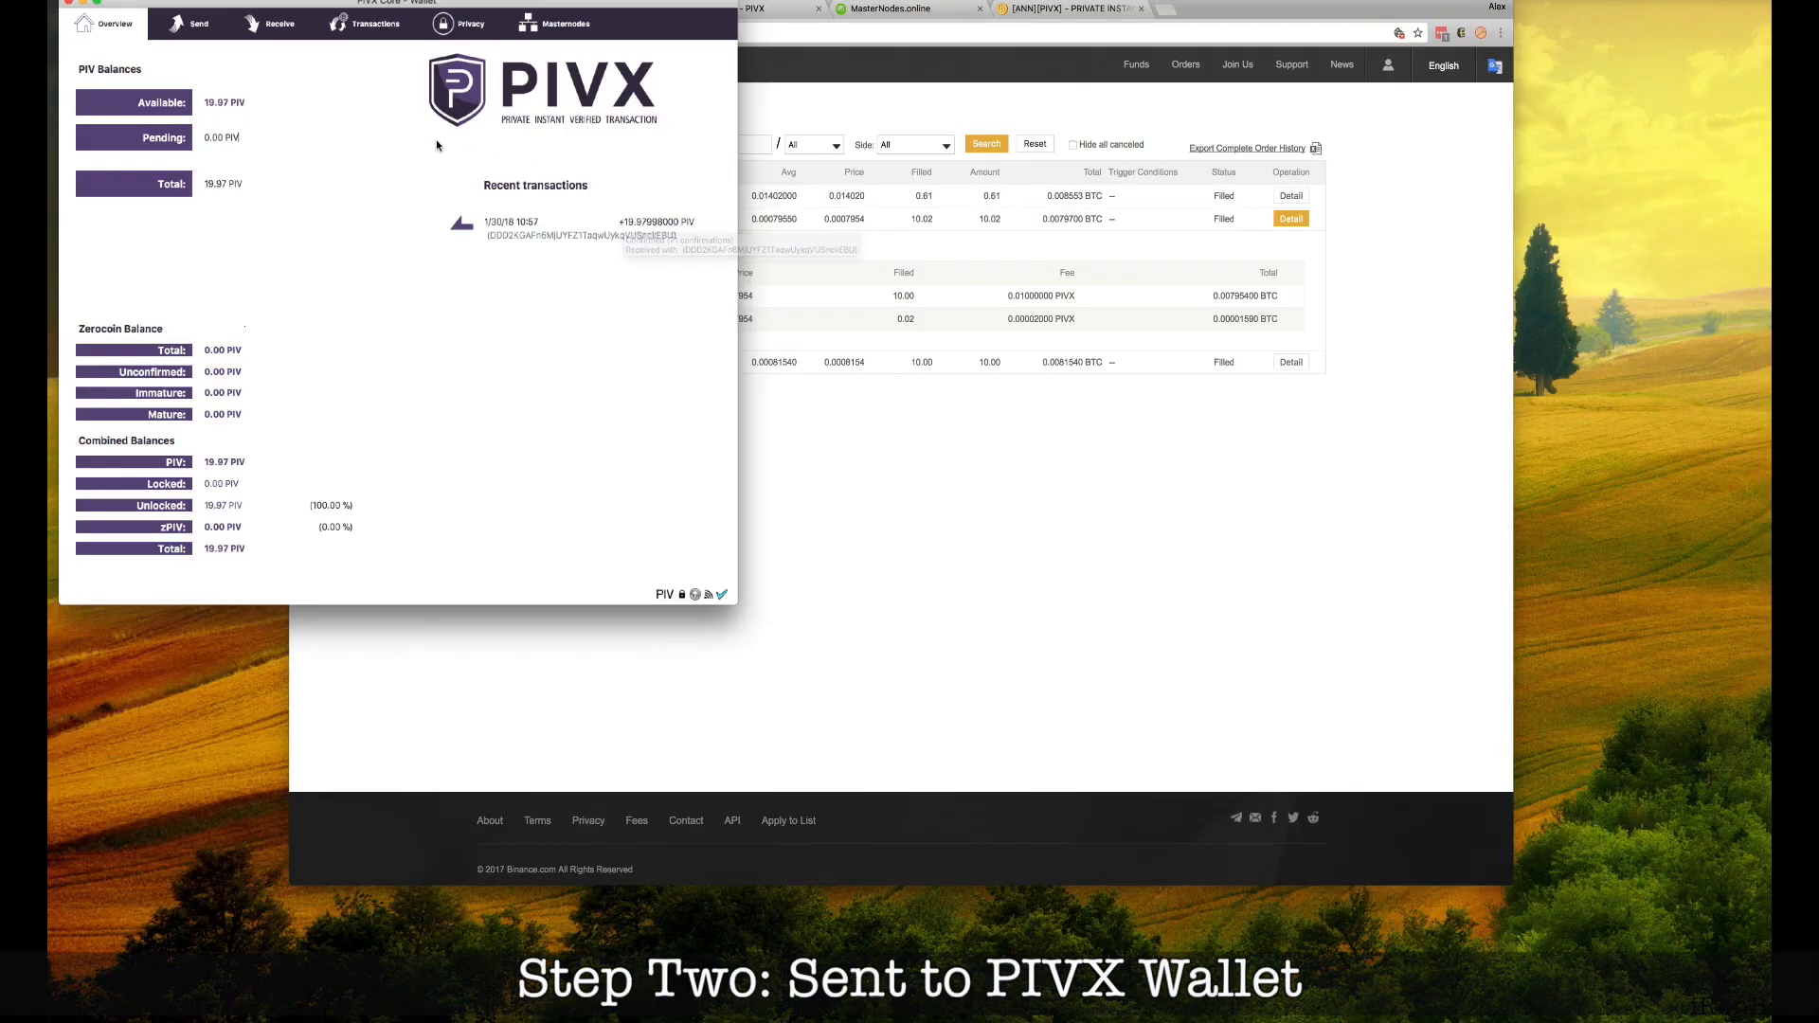
{"action": "left_click", "coordinate": [1122, 29]}
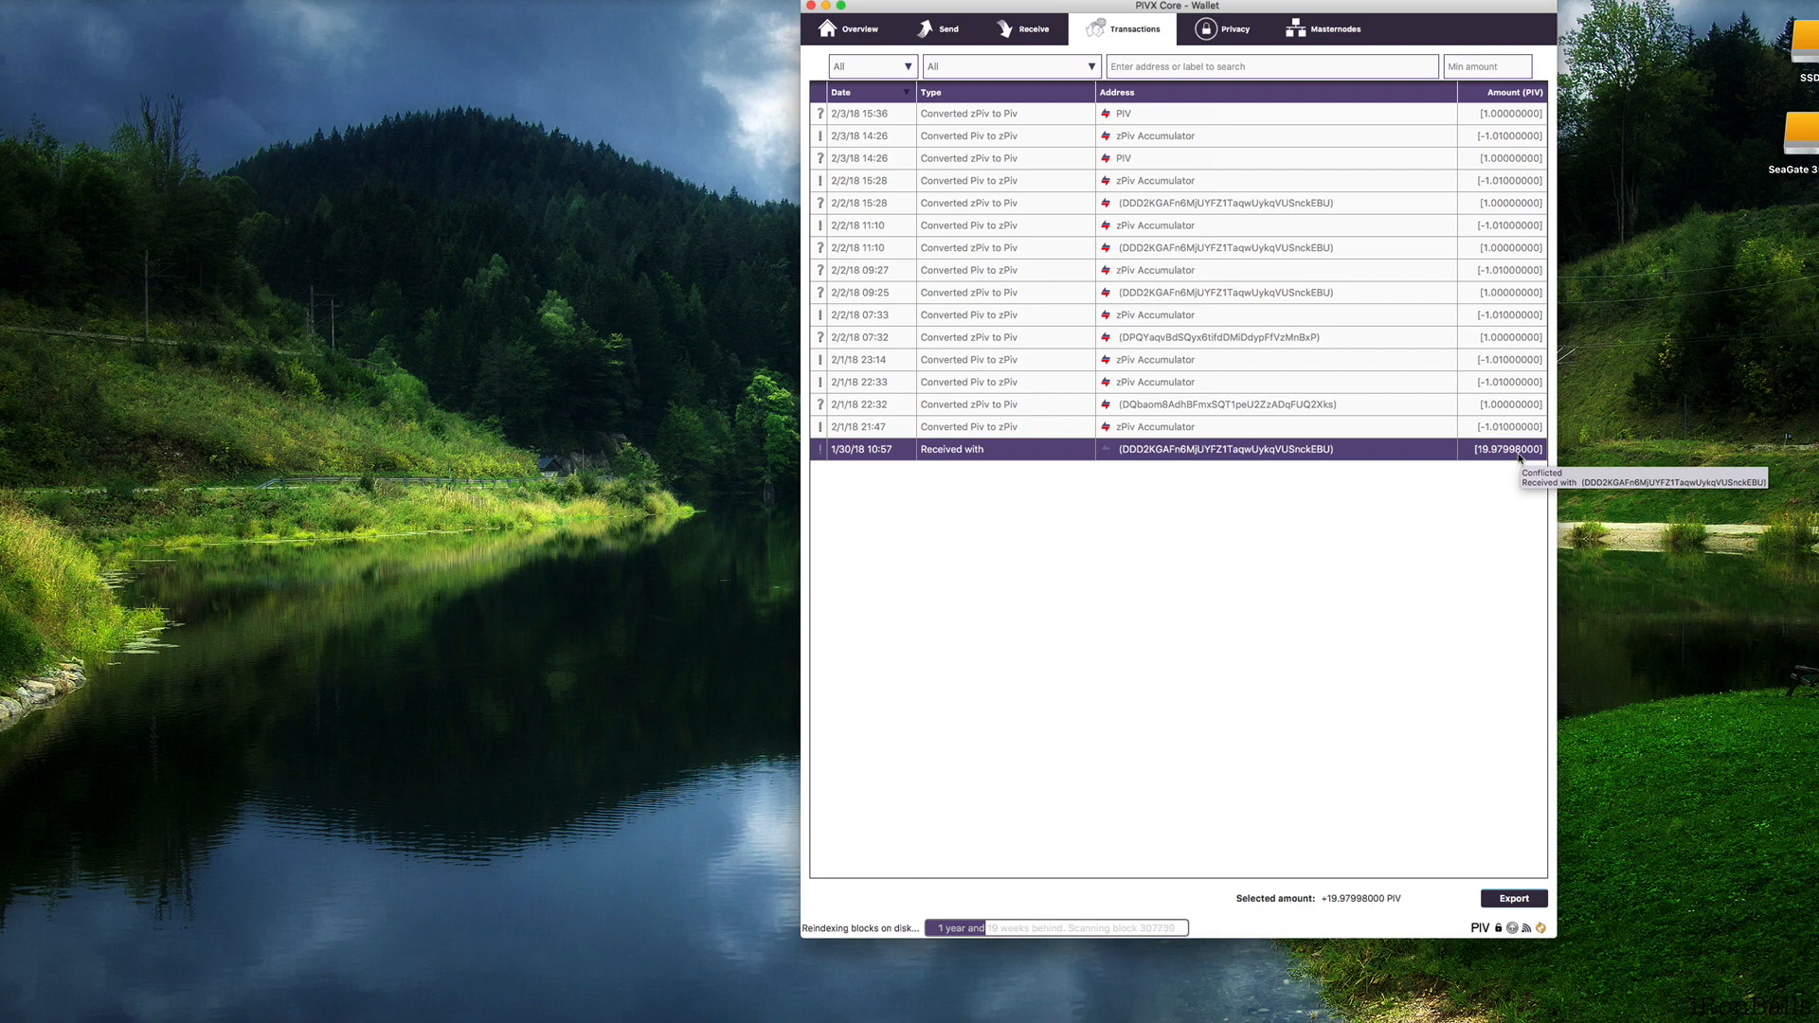
{"action": "mouse_move", "coordinate": [811, 168]}
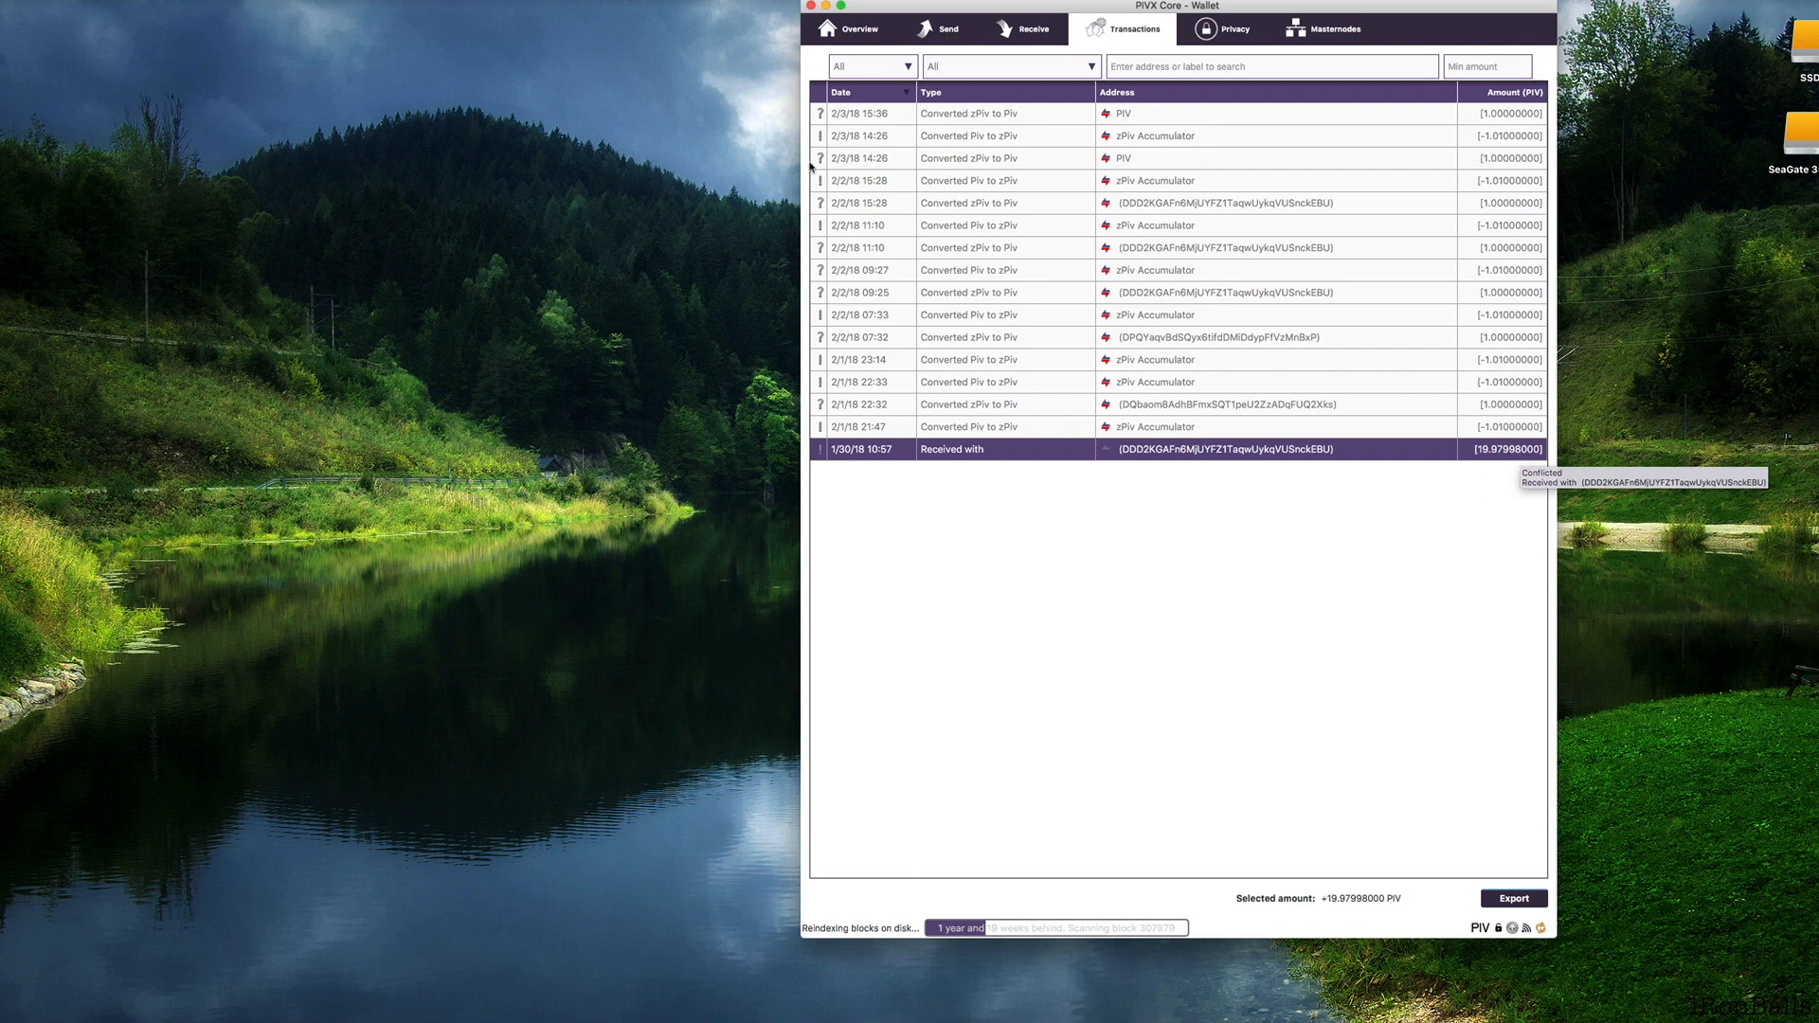
{"action": "mouse_move", "coordinate": [496, 5]}
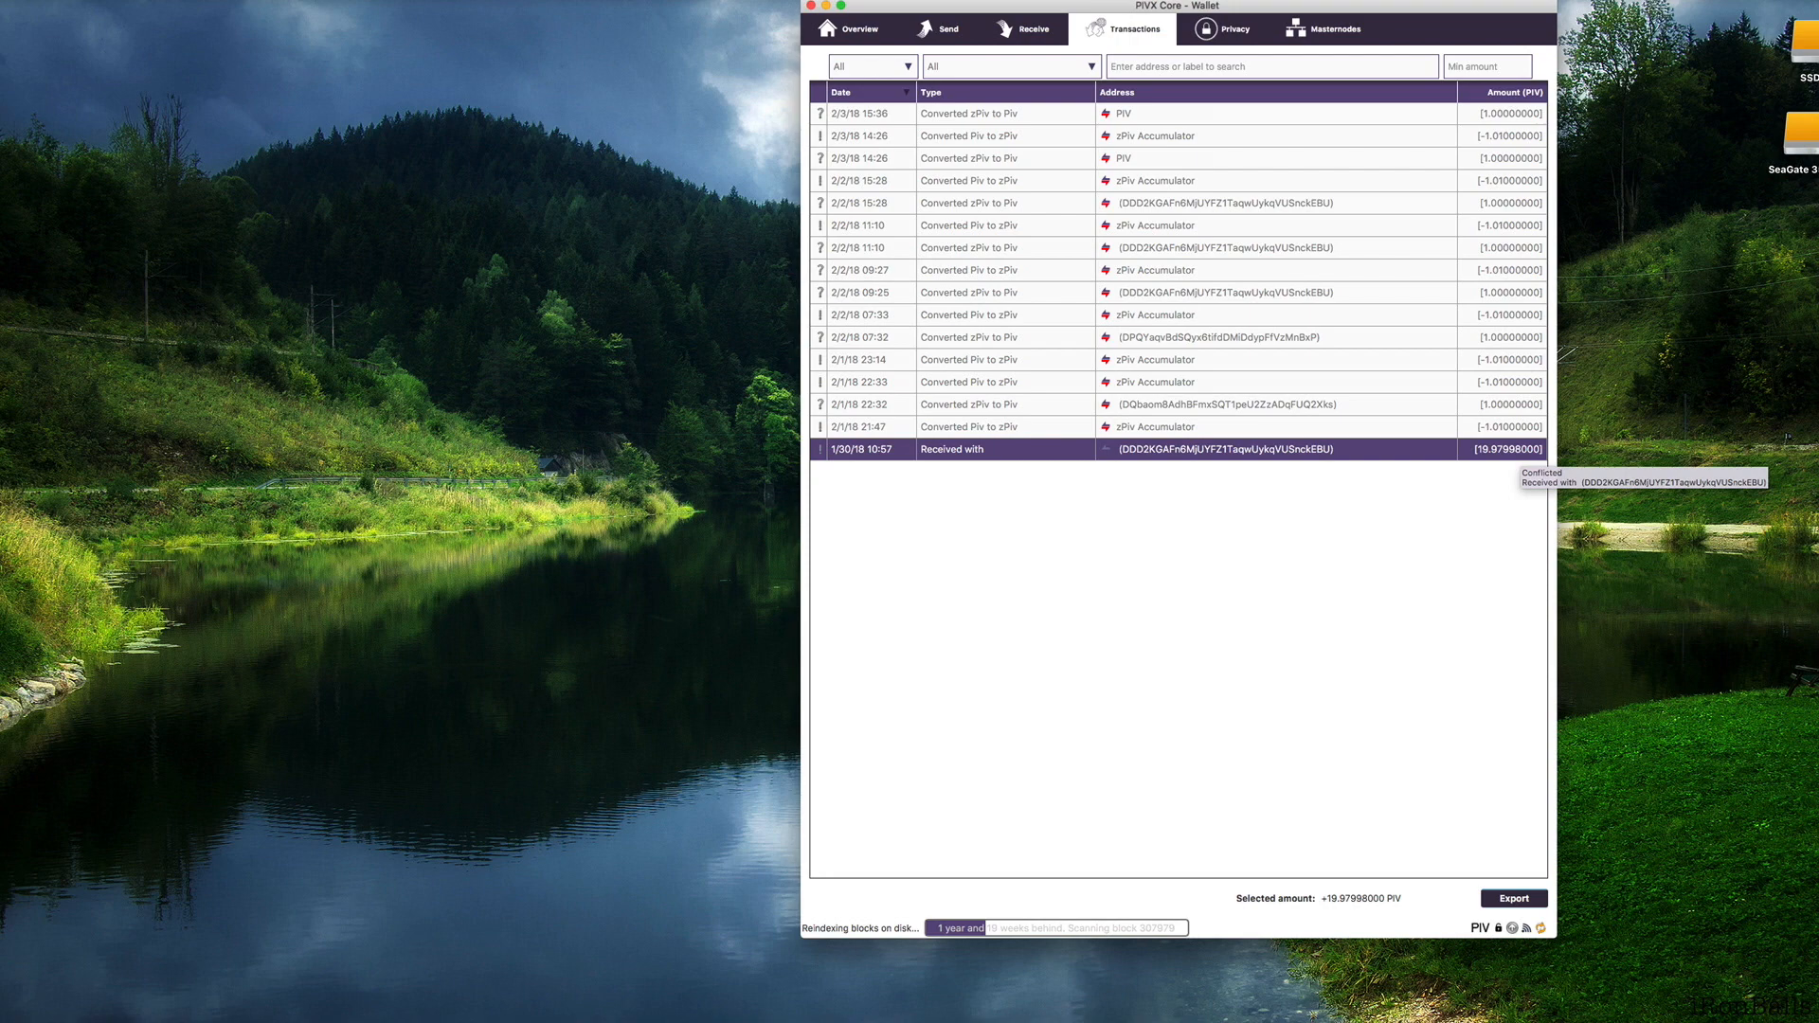
{"action": "mouse_move", "coordinate": [810, 167]}
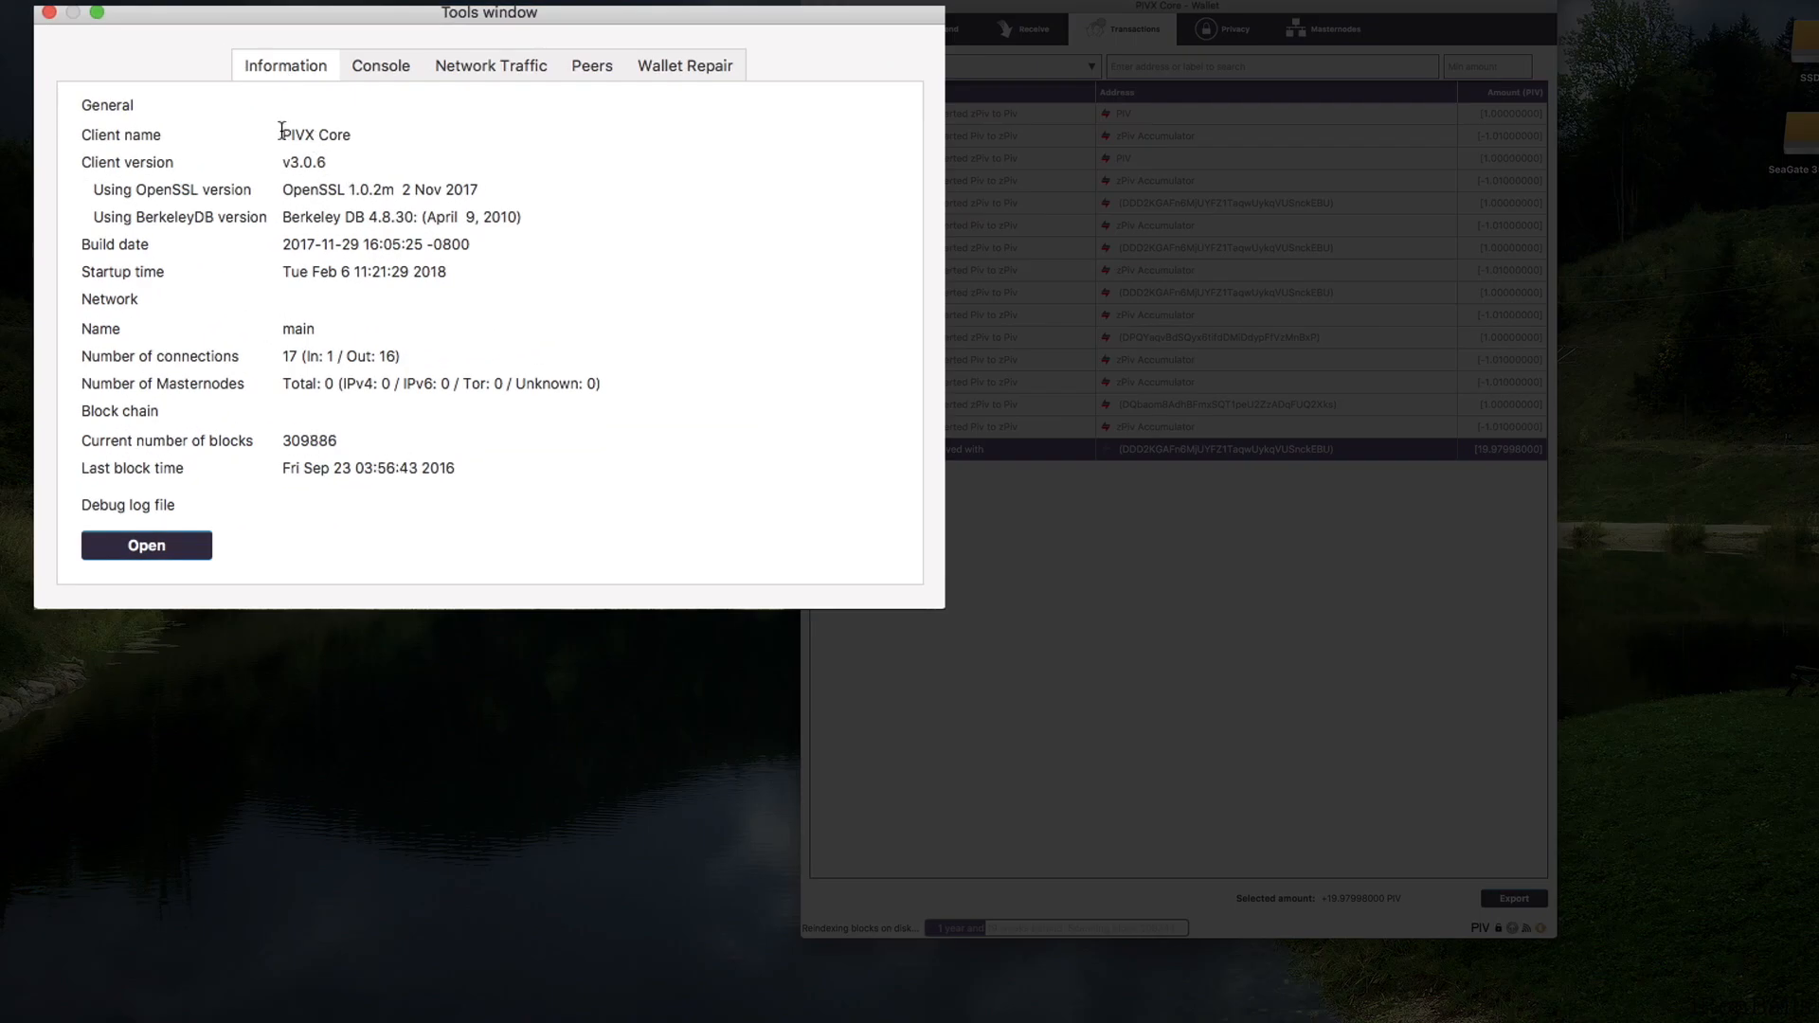
{"action": "left_click", "coordinate": [381, 66]}
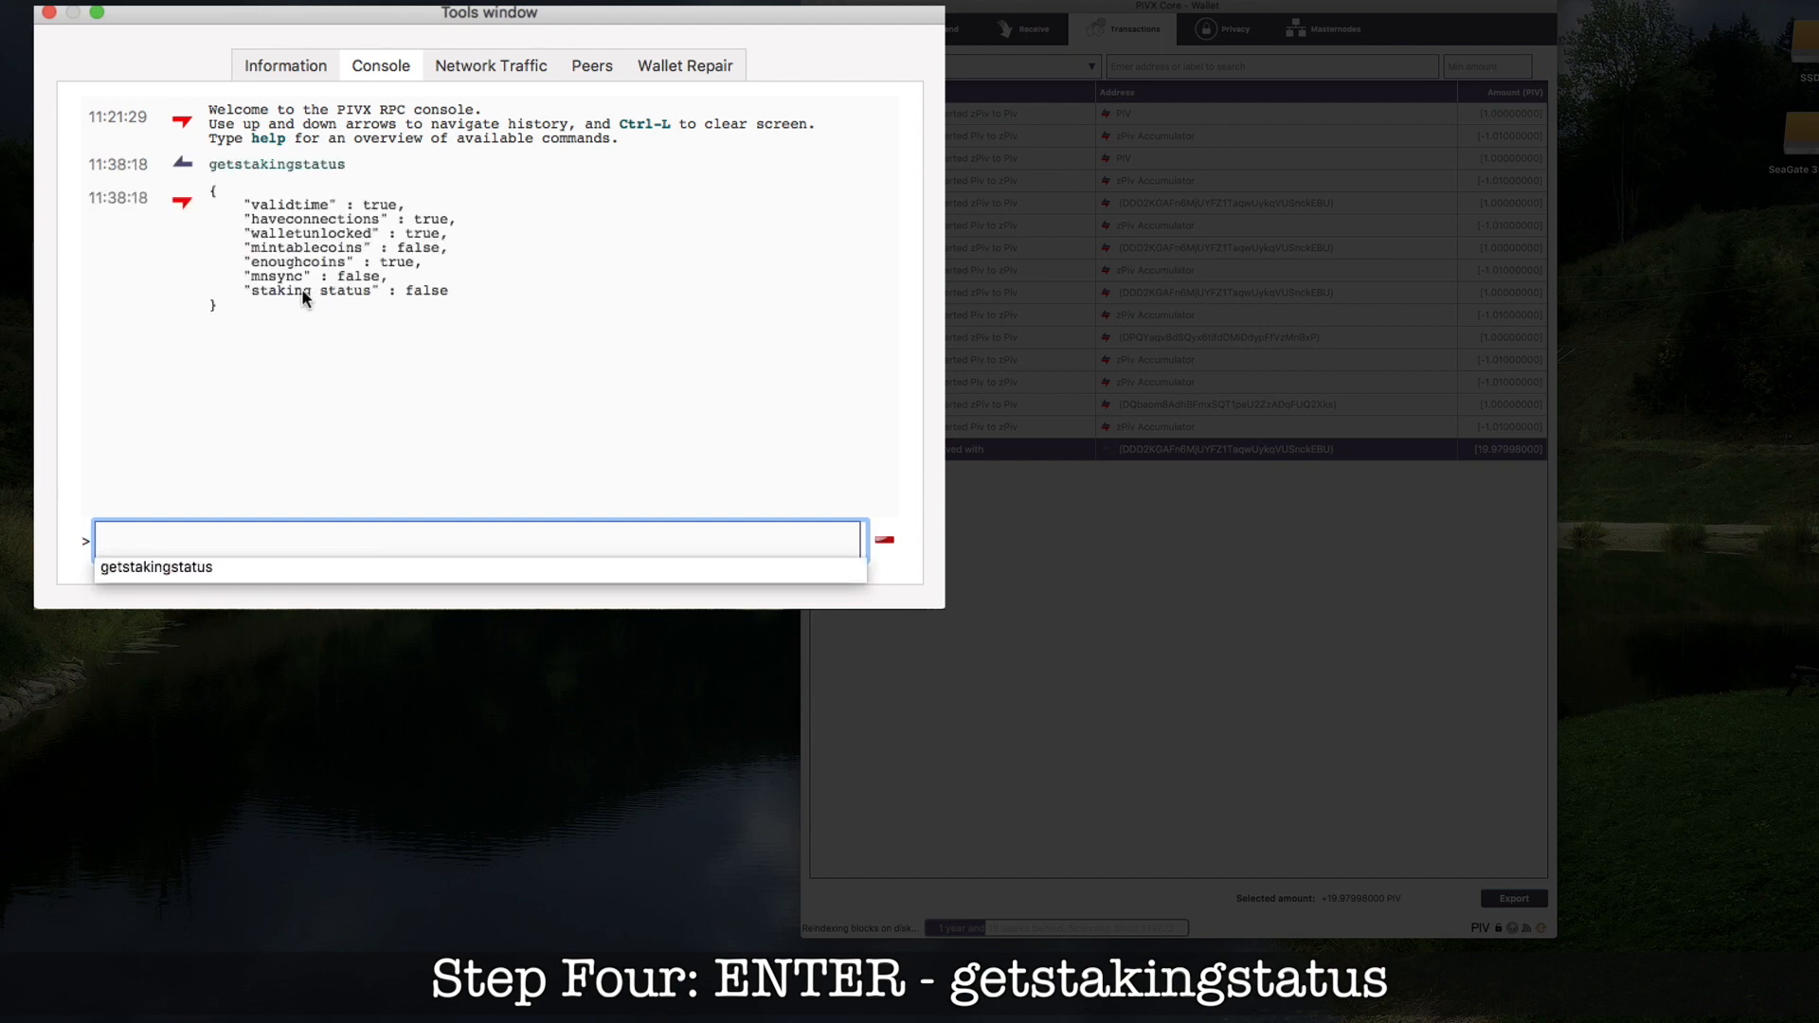
{"action": "mouse_move", "coordinate": [450, 295]}
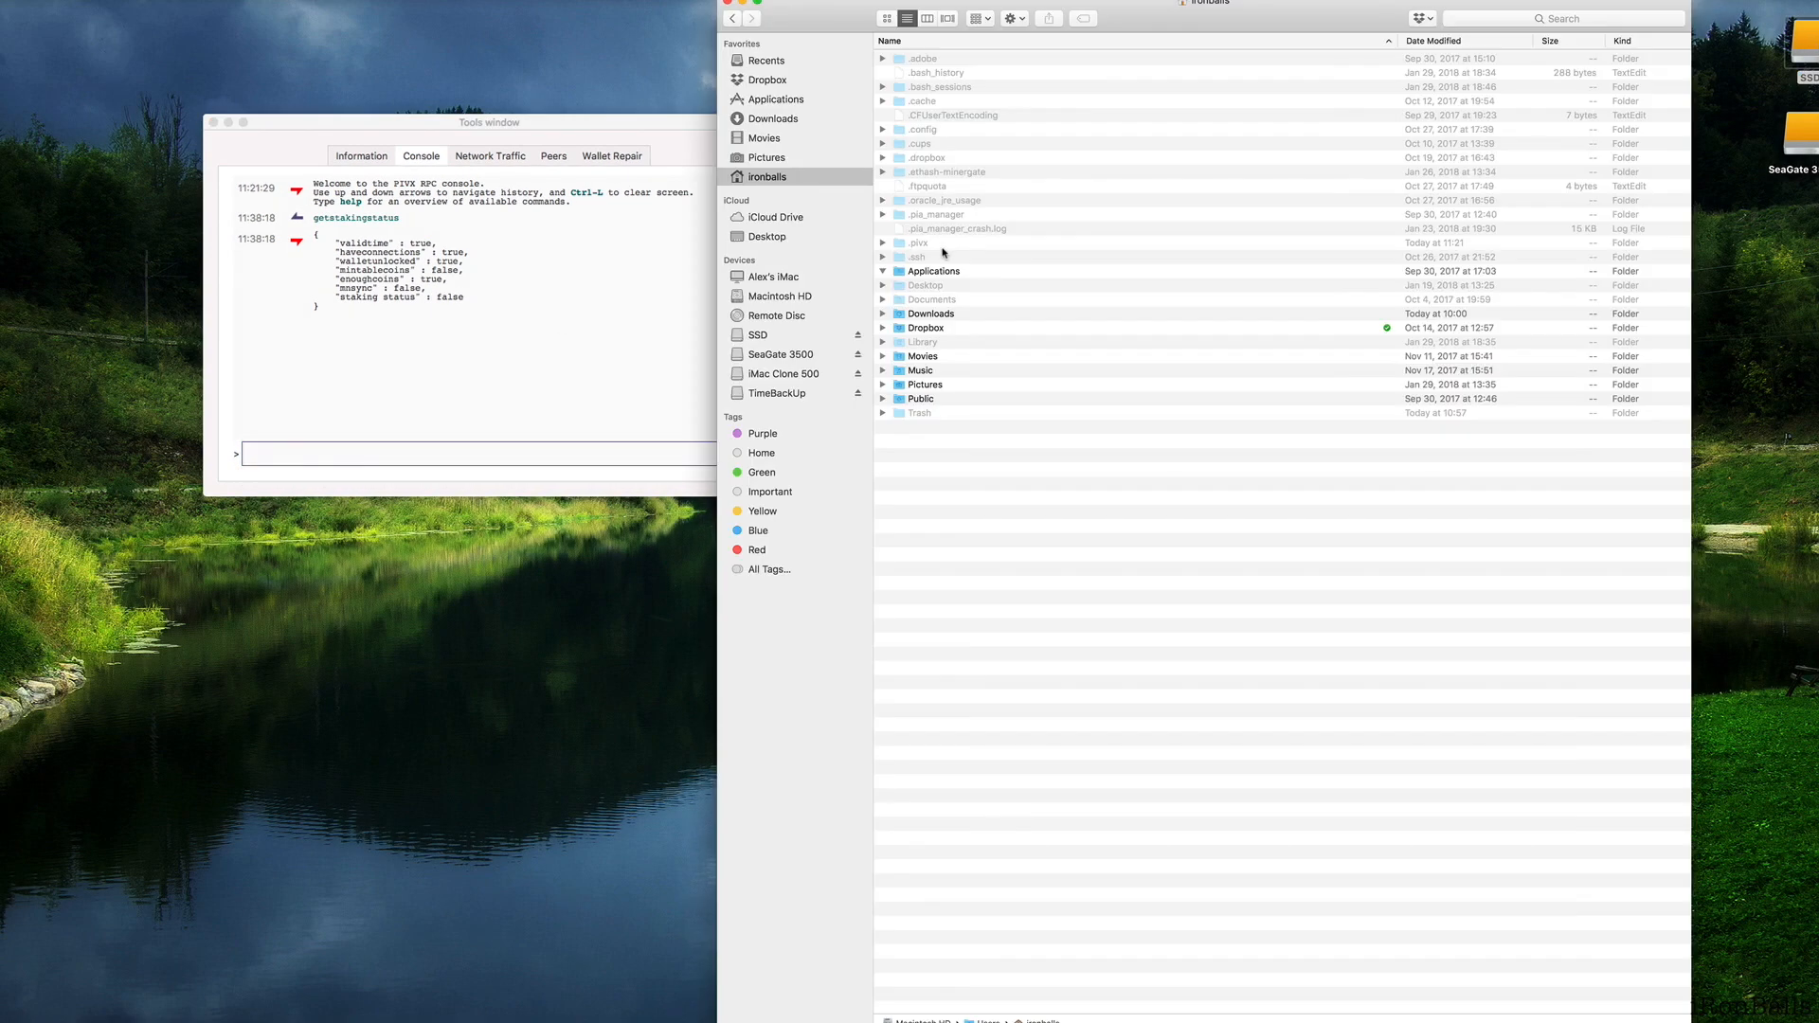
Step: Expand the .pivx folder to show wallet.dat, pivx.conf, masternode.conf, debug.log and backups
{"action": "left_click", "coordinate": [883, 243]}
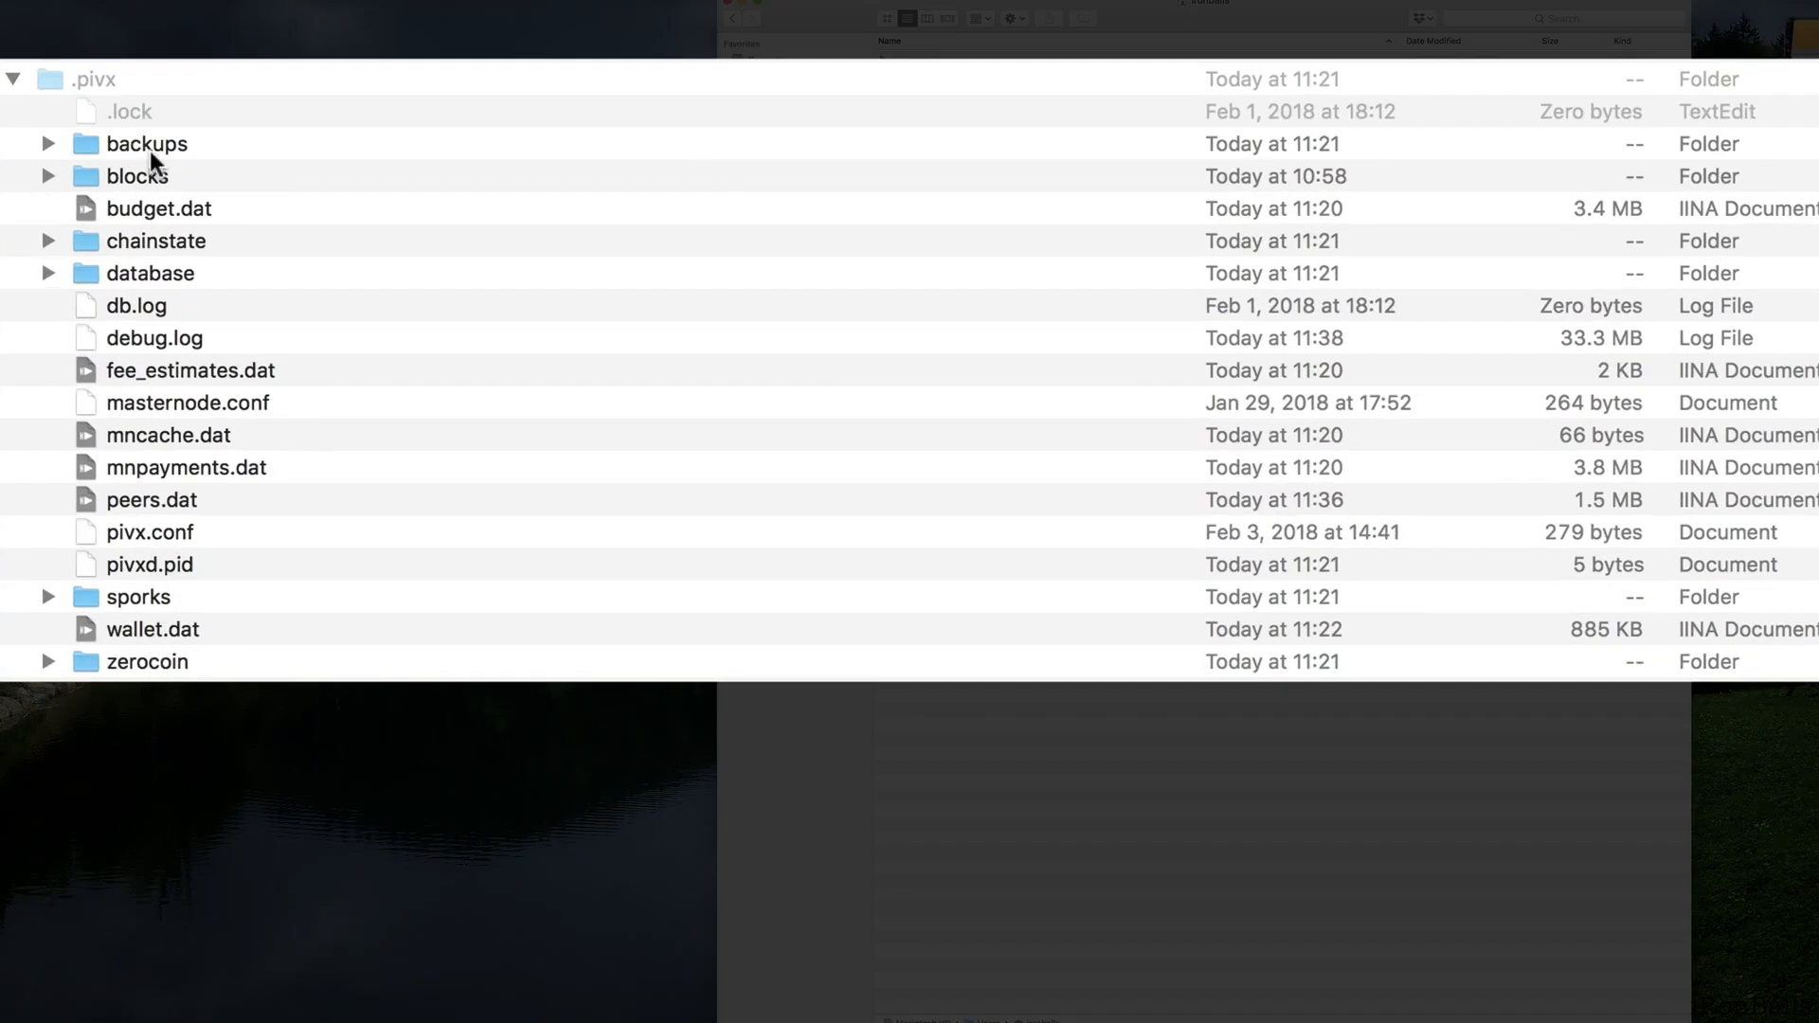
{"action": "mouse_move", "coordinate": [156, 455]}
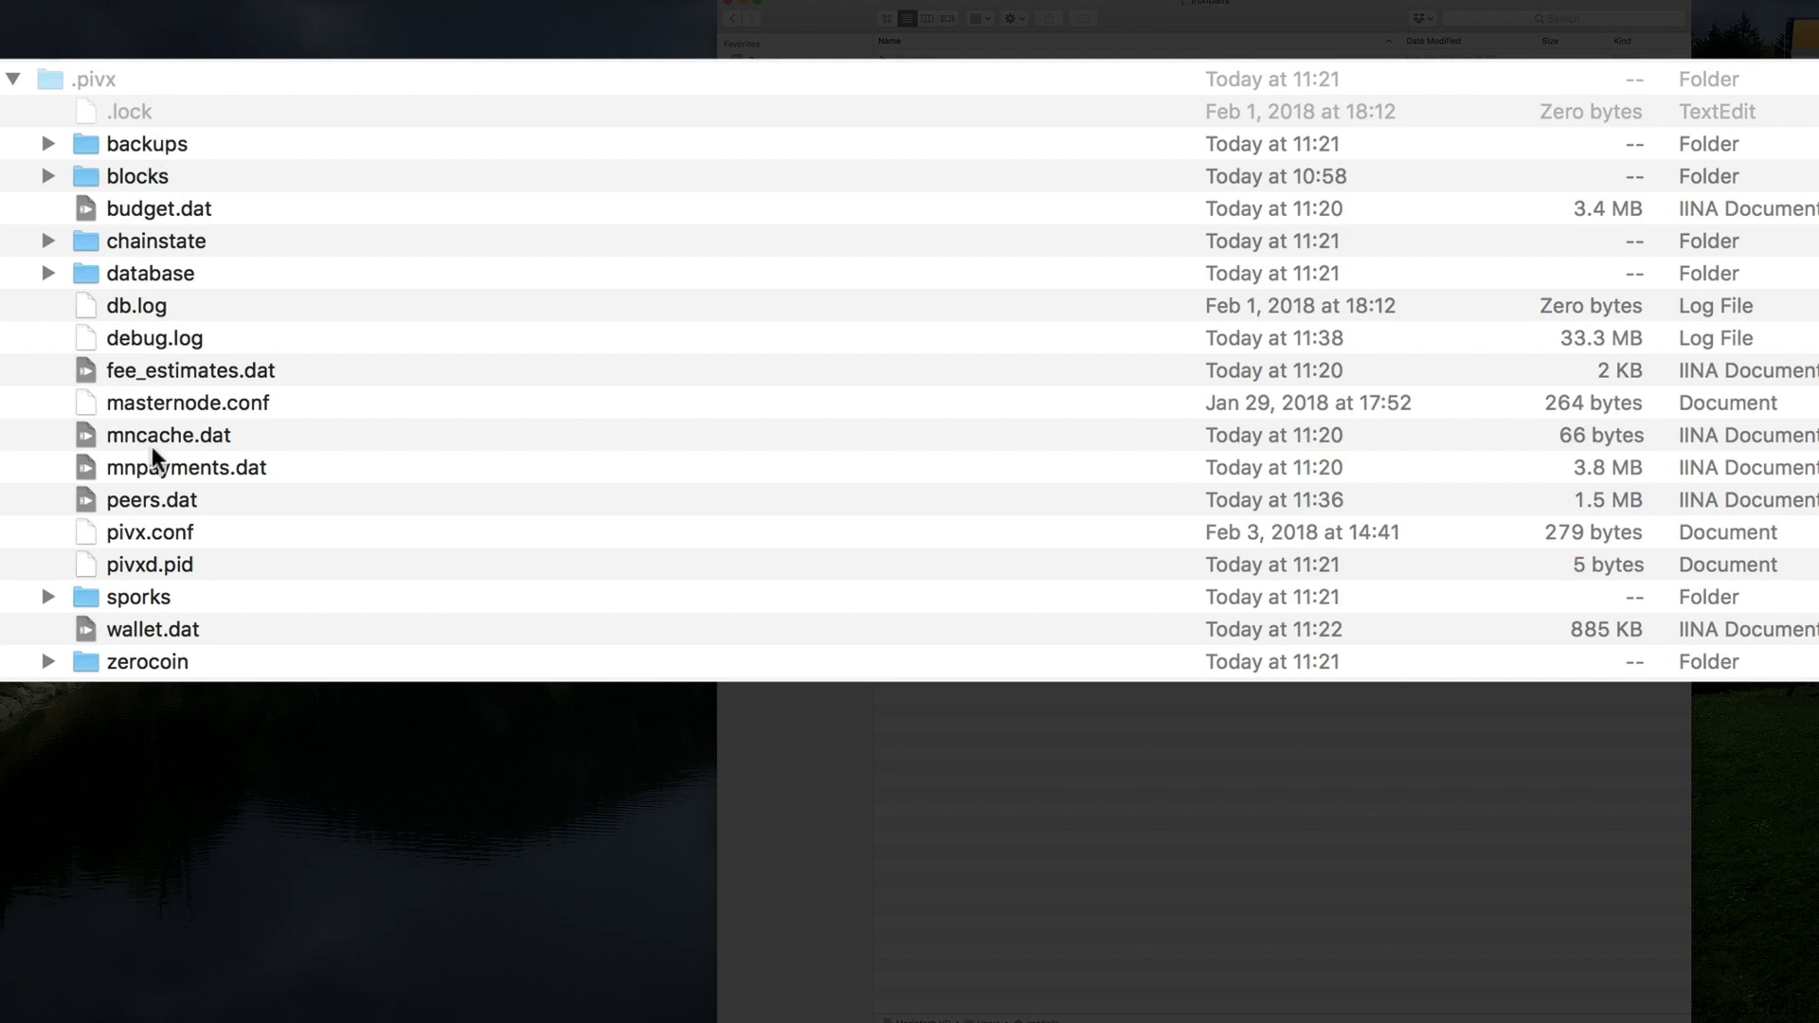
{"action": "mouse_move", "coordinate": [160, 212]}
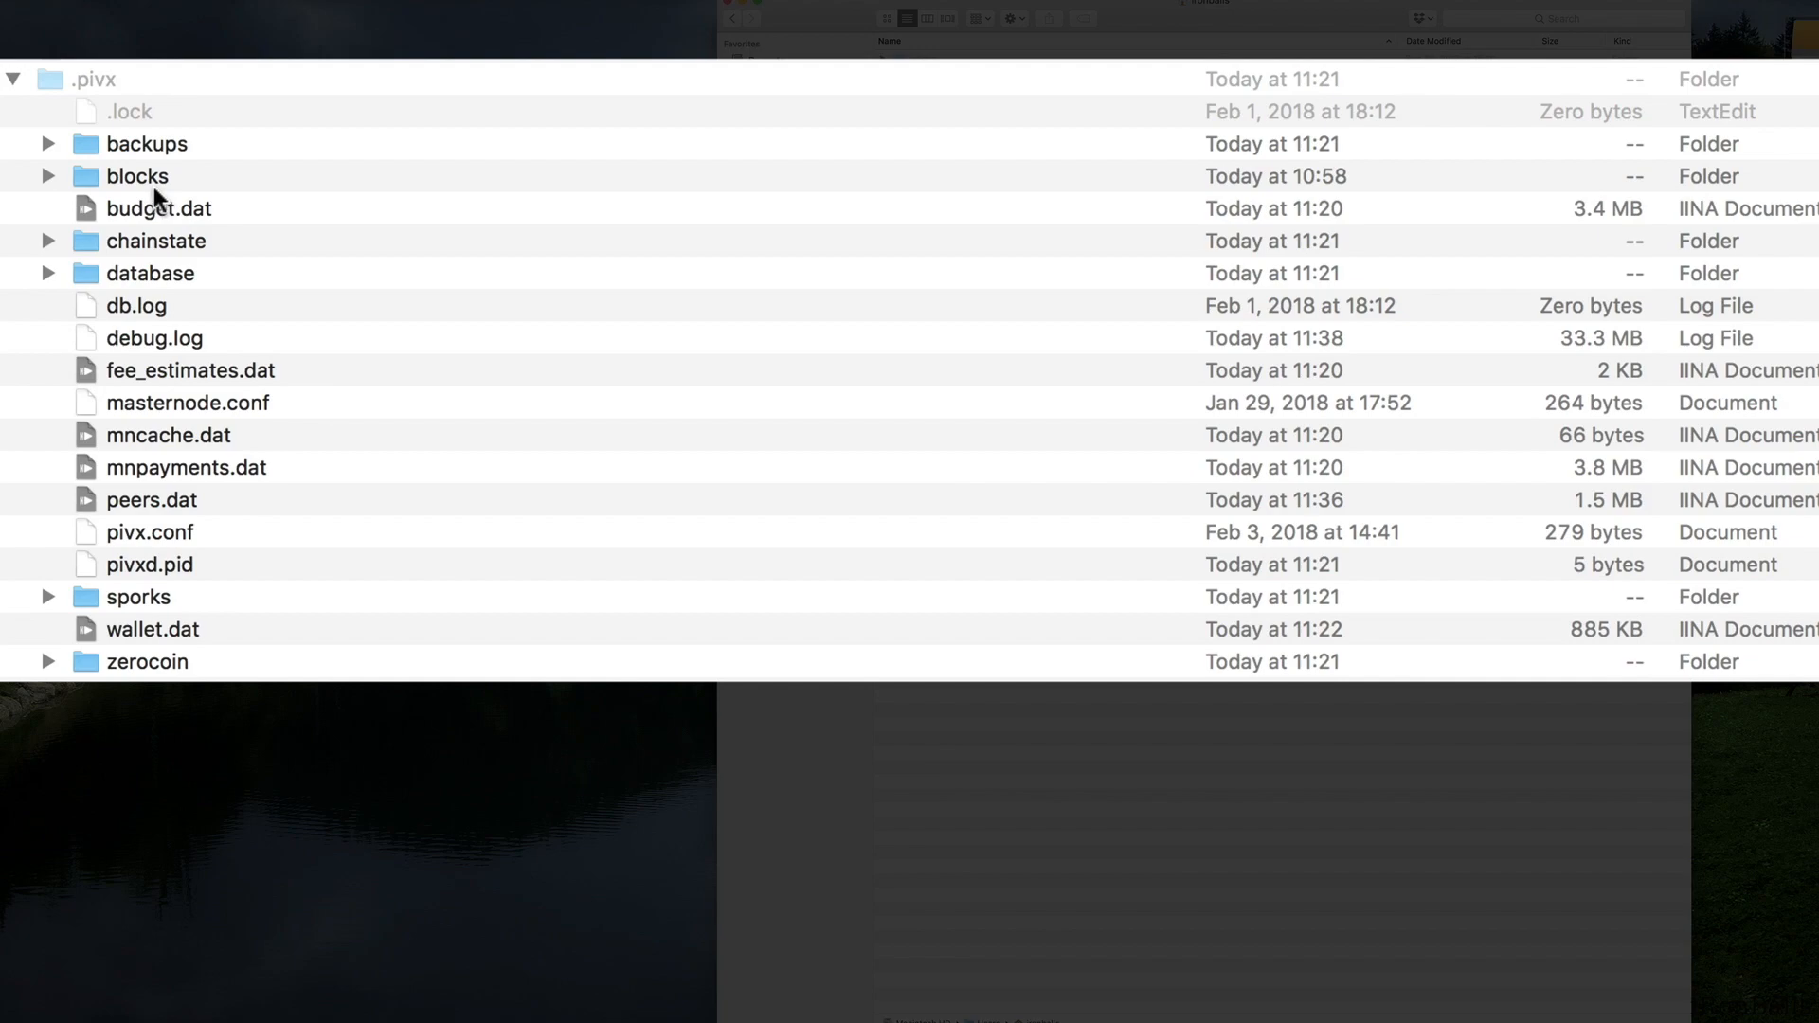
{"action": "mouse_move", "coordinate": [212, 207]}
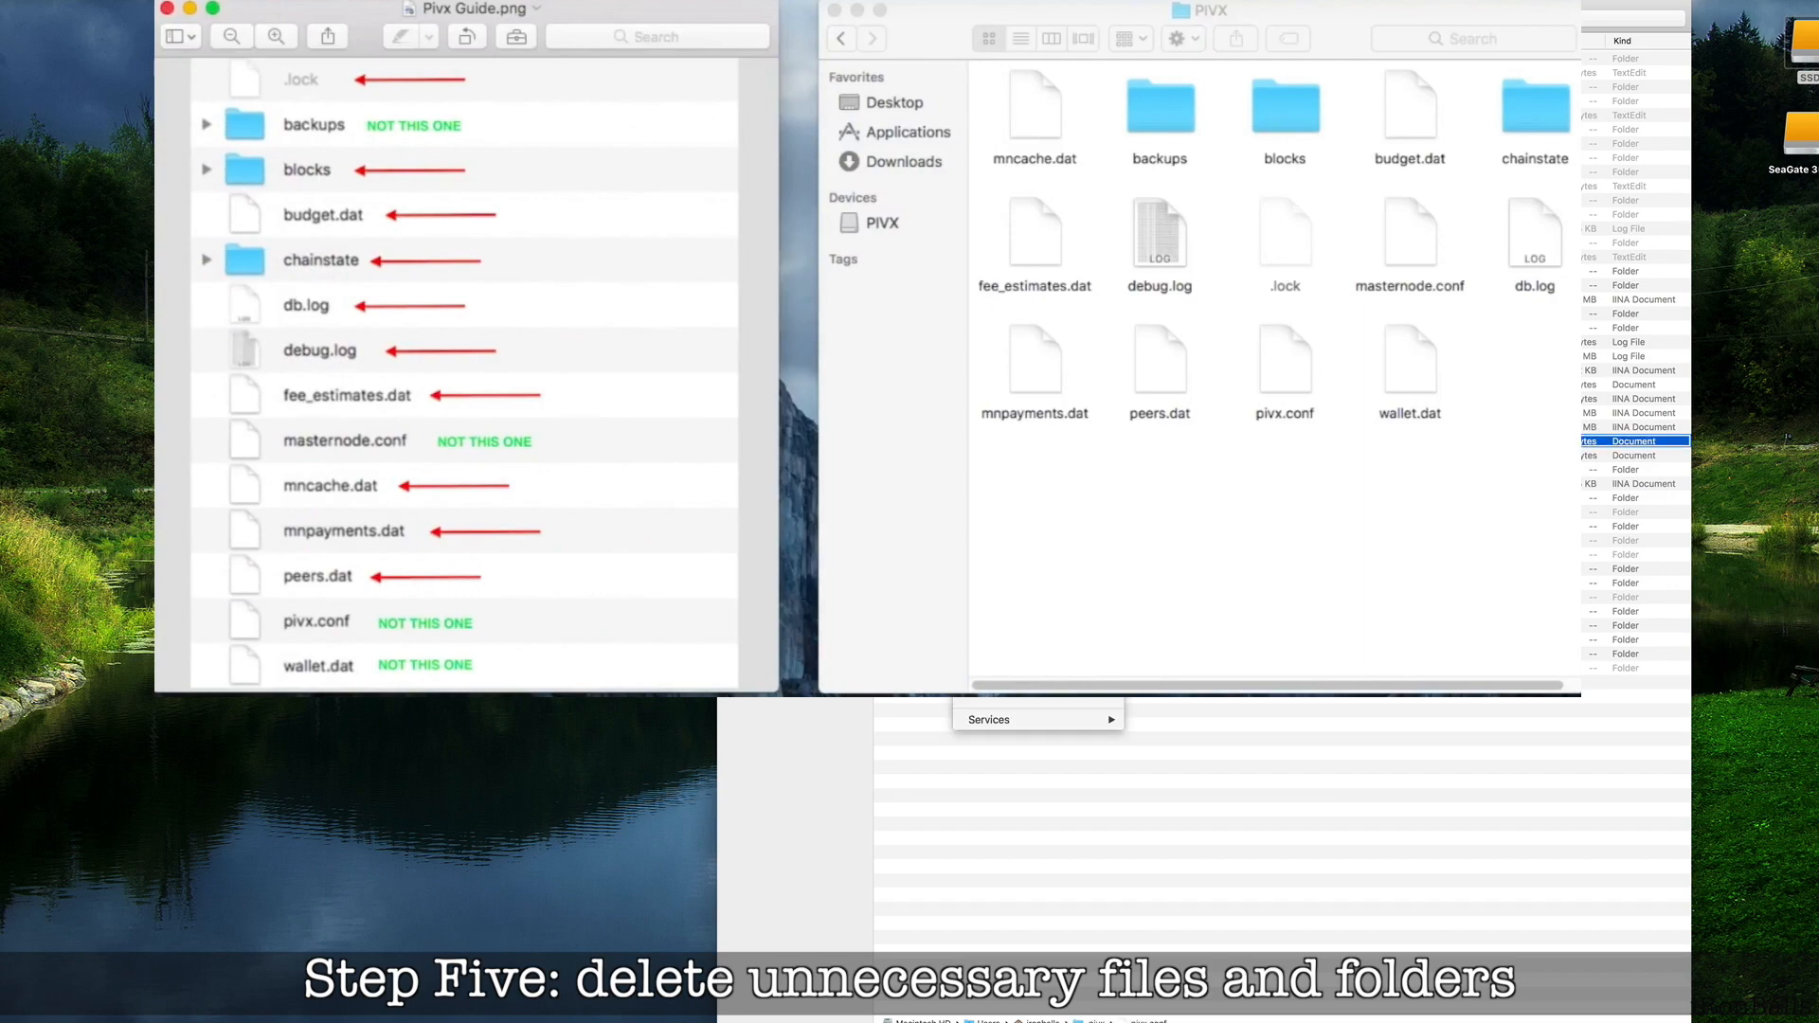
Step: Bring up actions for the .pivx data files marked for deletion in the guide
{"action": "right_click", "coordinate": [940, 440]}
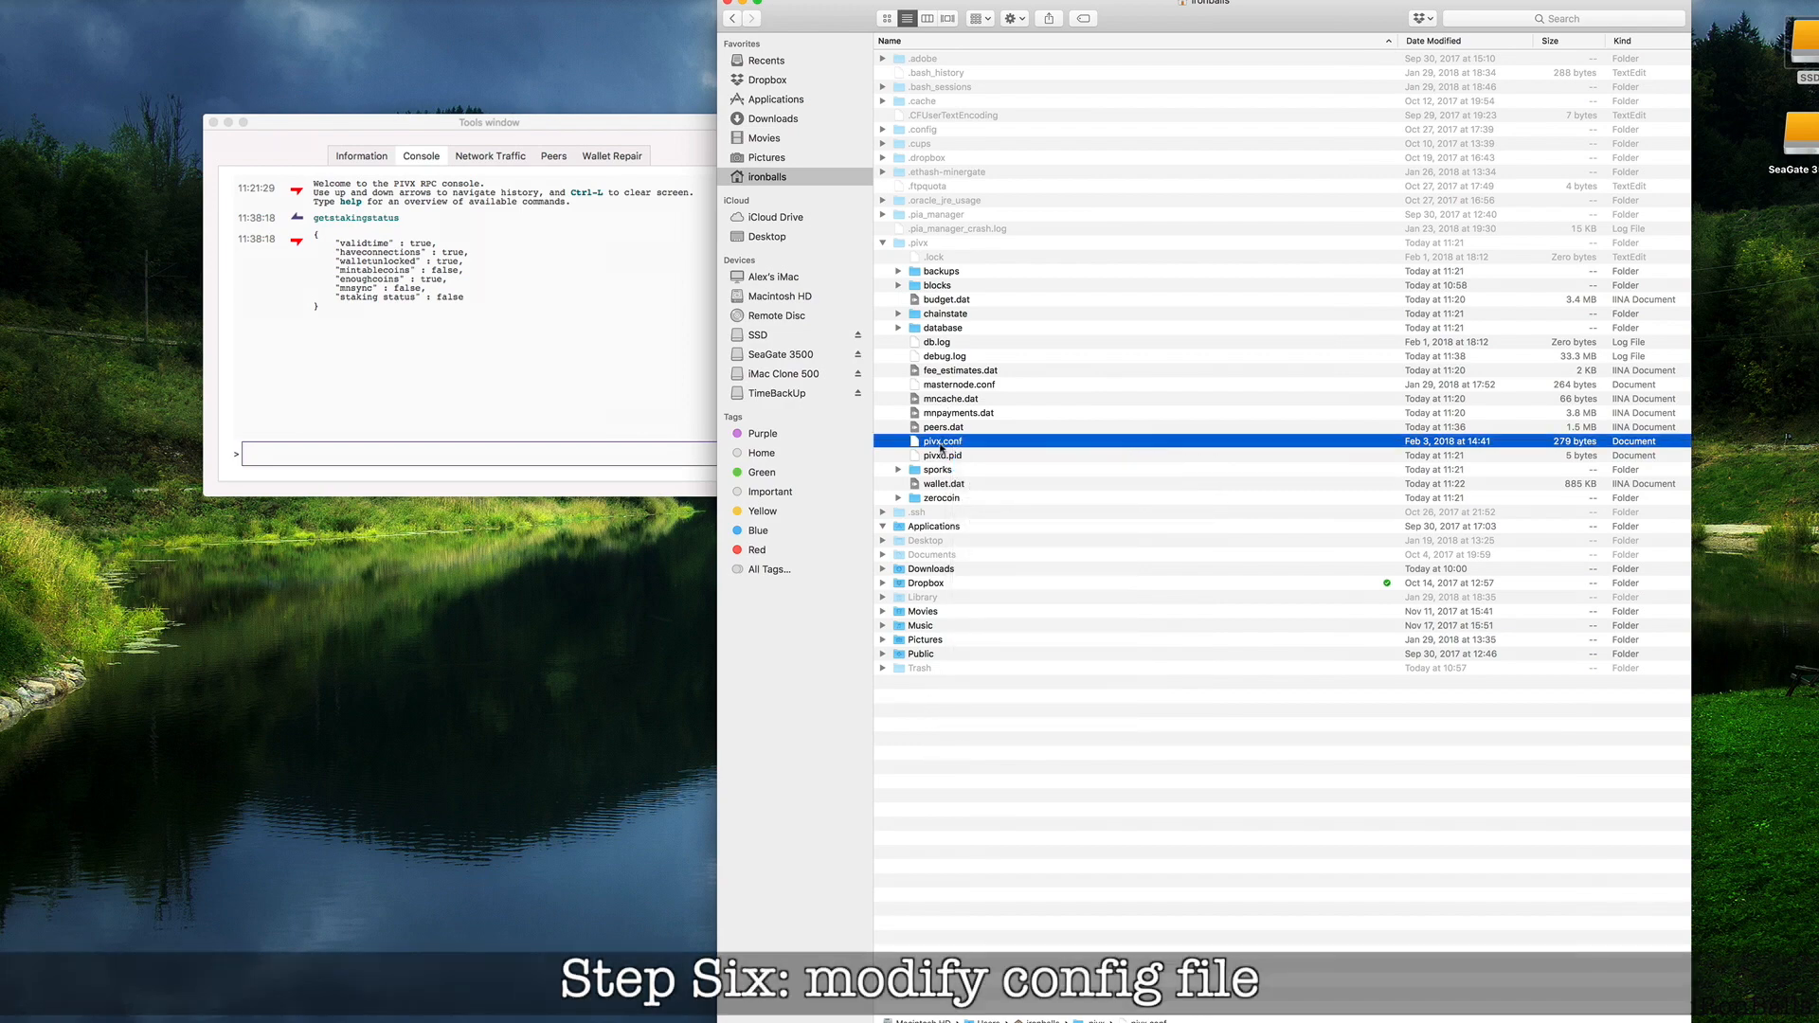
Step: Edit pivx.conf to staking=1, masternode=0, rpcport=51470, port=51472 and close it
{"action": "double_click", "coordinate": [941, 440]}
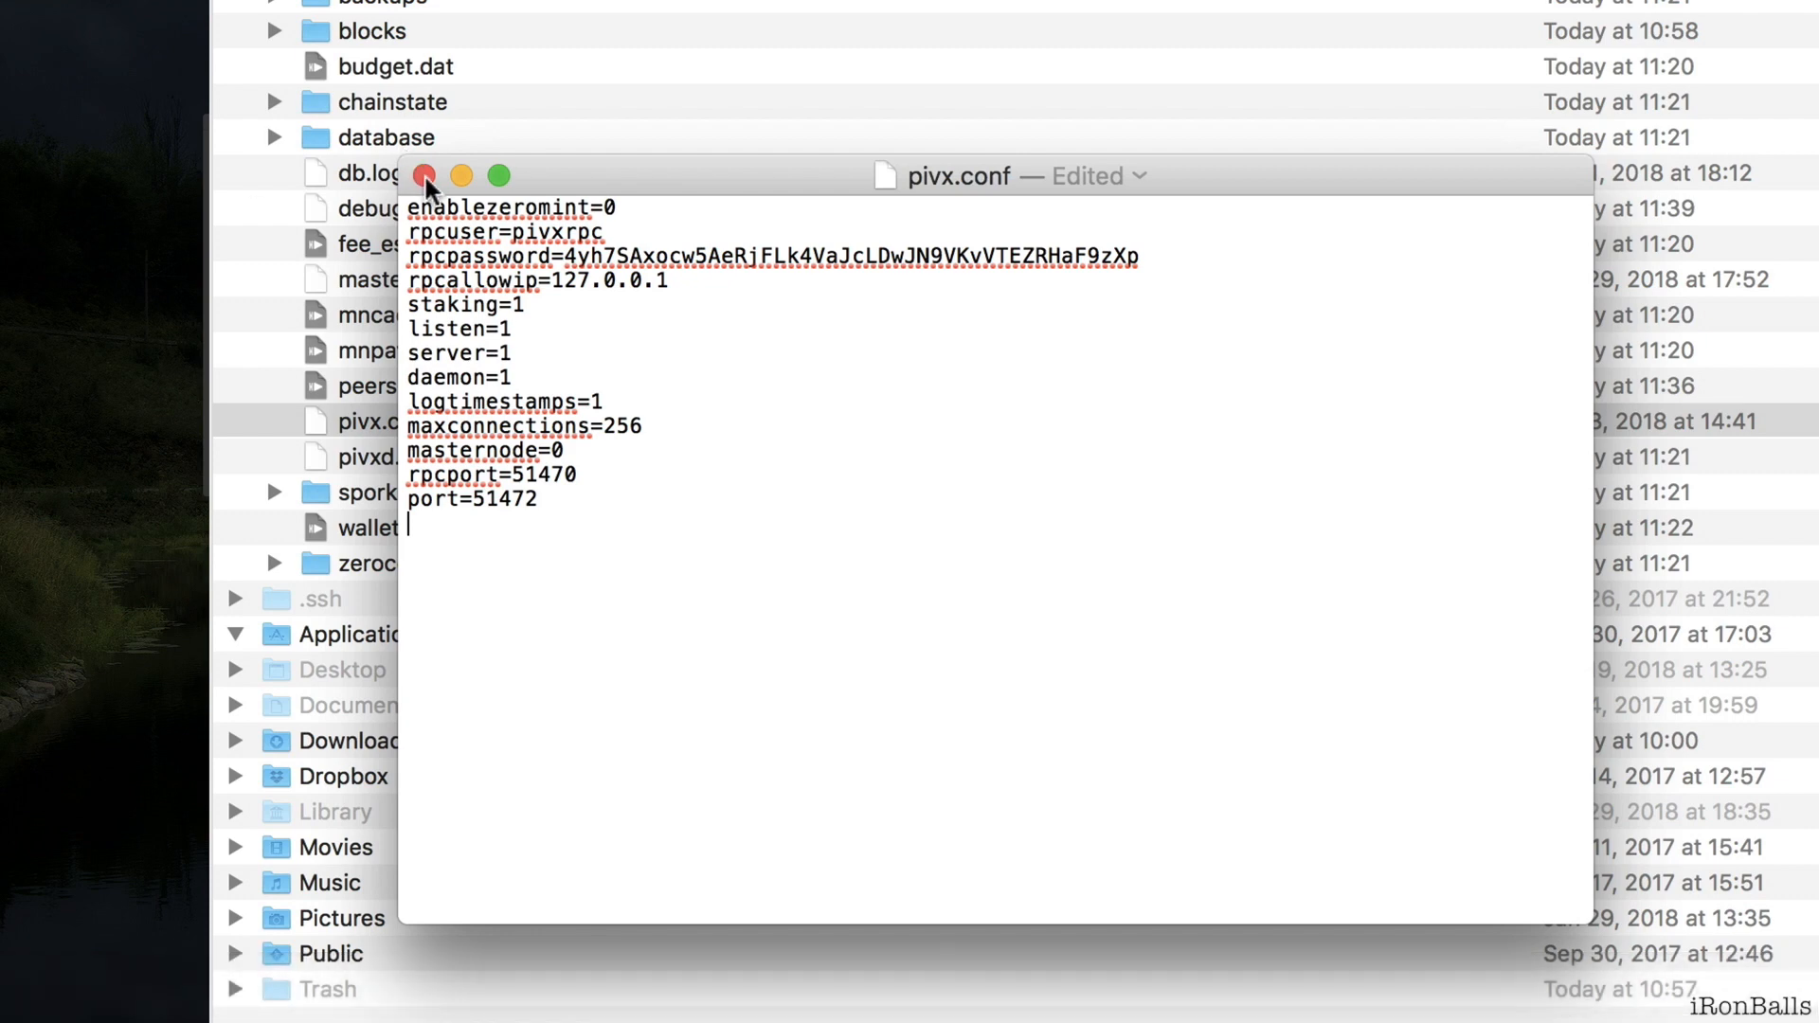
{"action": "left_click", "coordinate": [424, 175]}
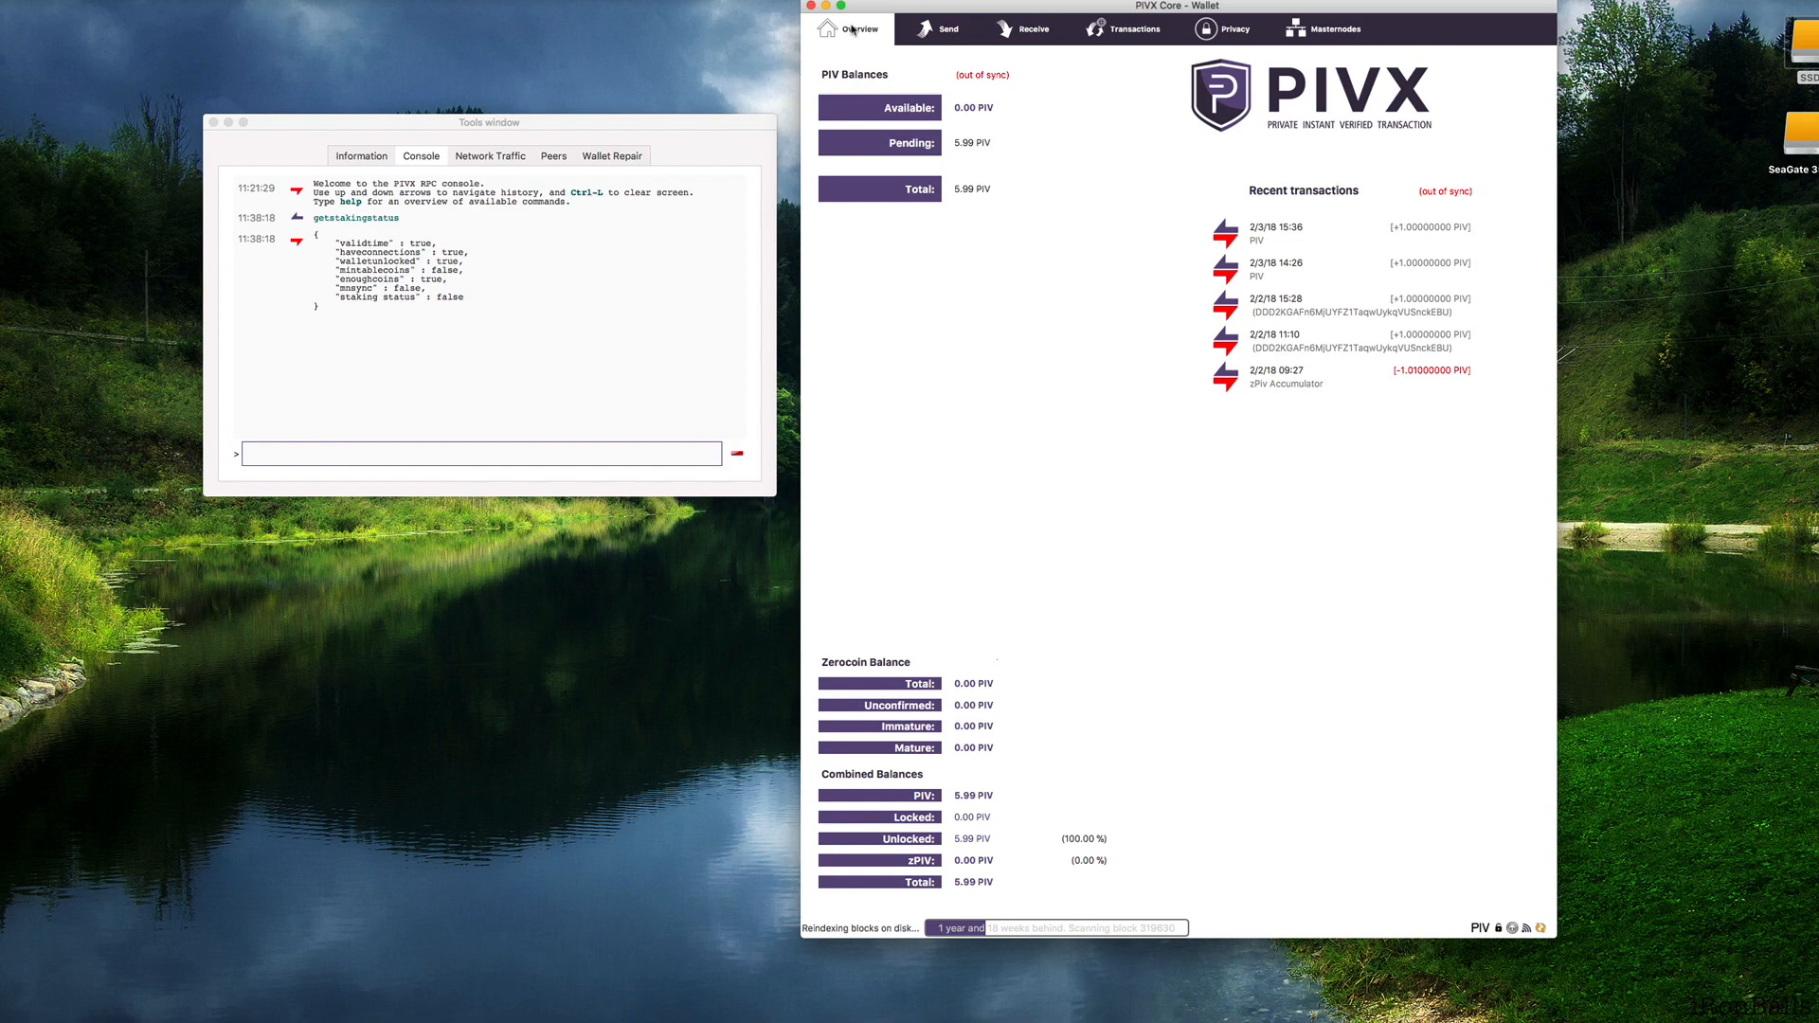
{"action": "mouse_move", "coordinate": [1550, 890]}
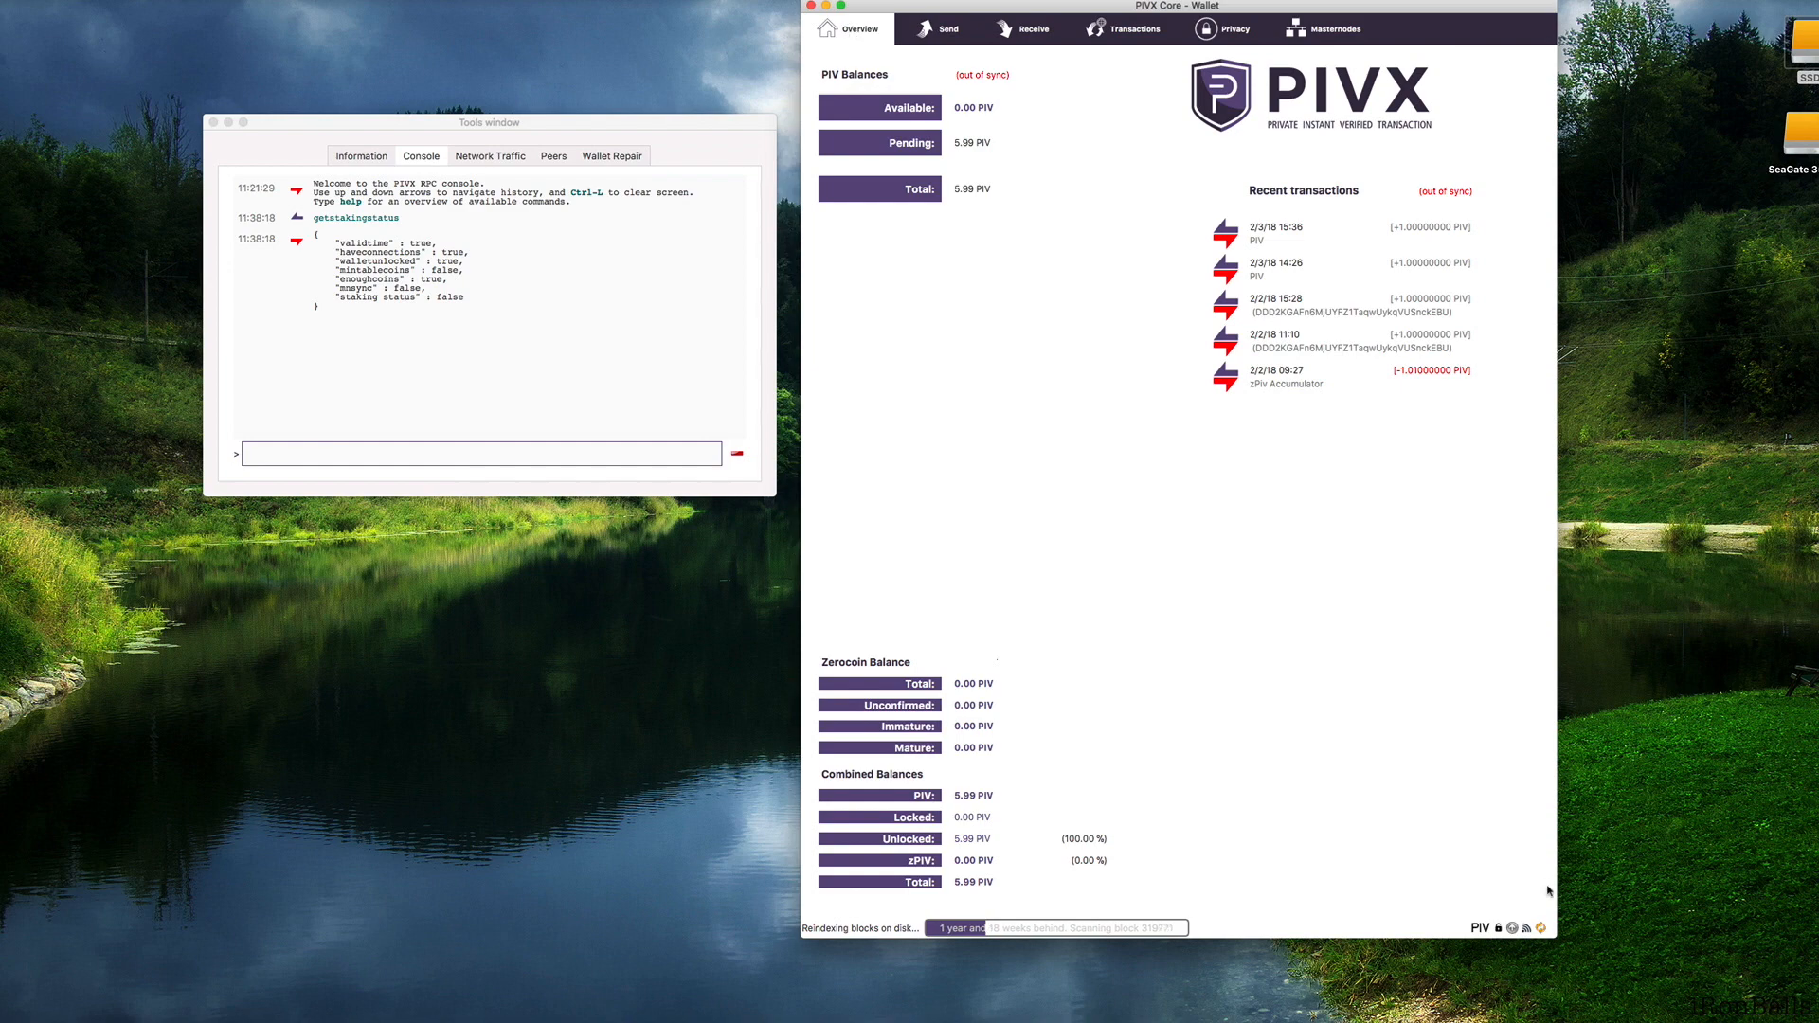